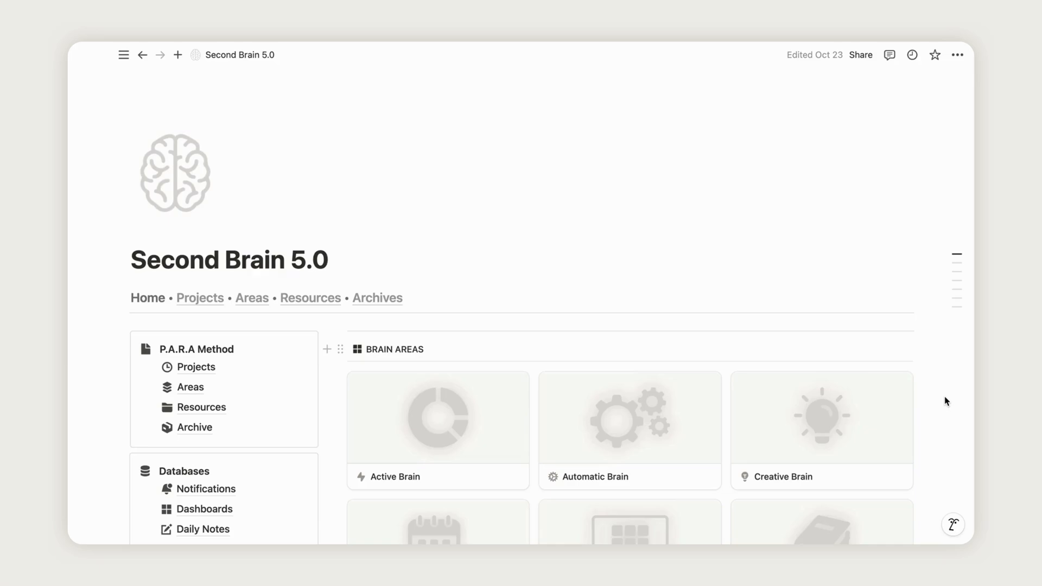
# Open the Second Brain 5.0 product page from the Gumroad storefront.
pyautogui.scroll(-3)
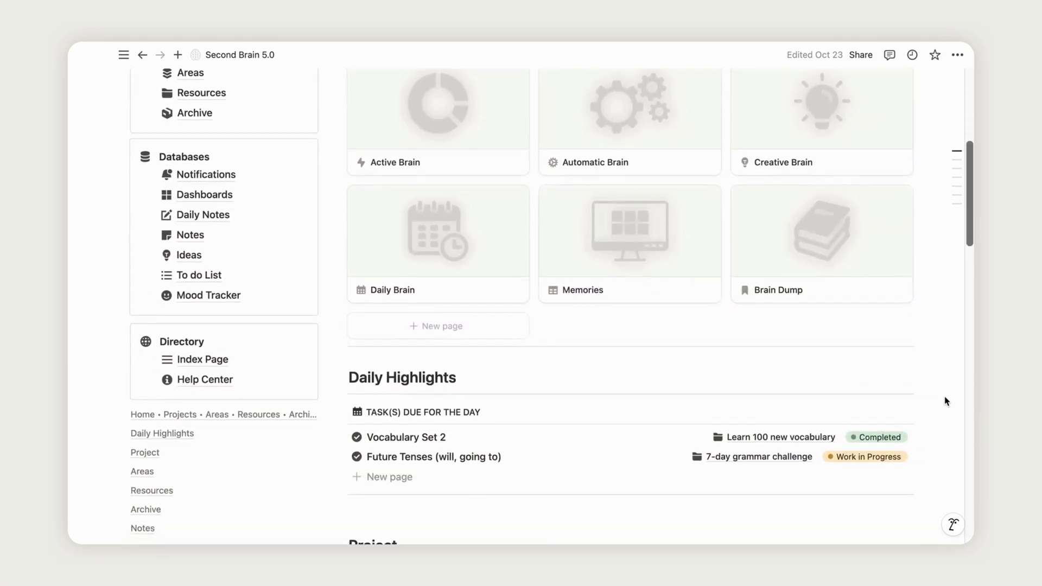
pyautogui.scroll(-3)
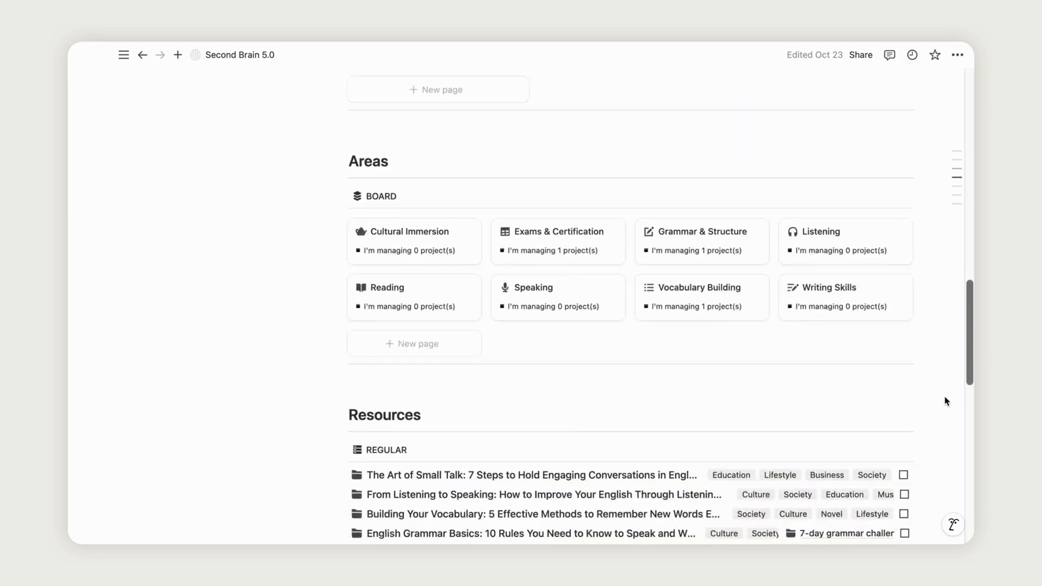
pyautogui.scroll(-3)
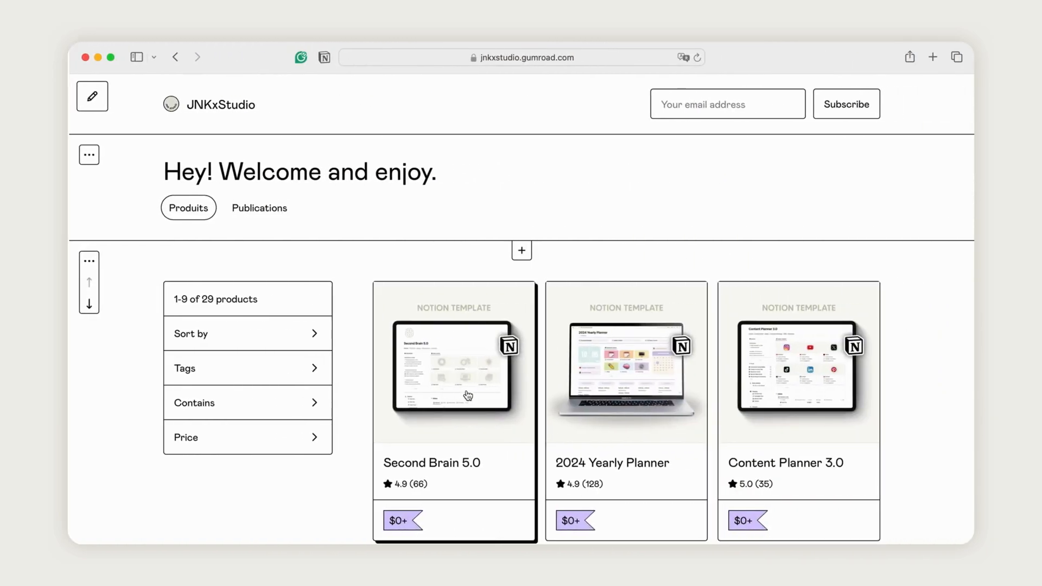
pyautogui.click(467, 396)
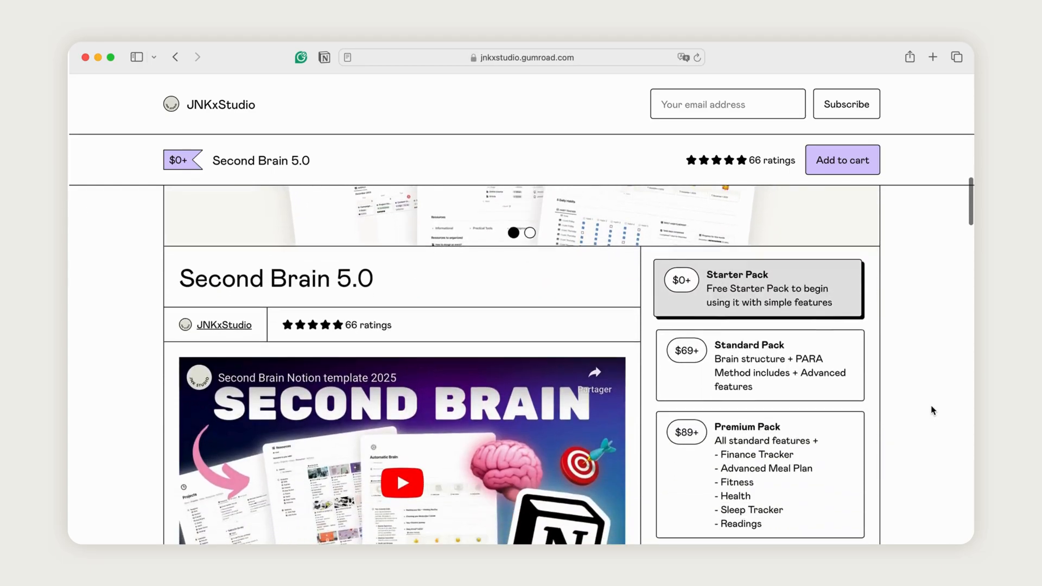
# Enter a fair price of 0 for the template and add it to the cart.
pyautogui.scroll(-3)
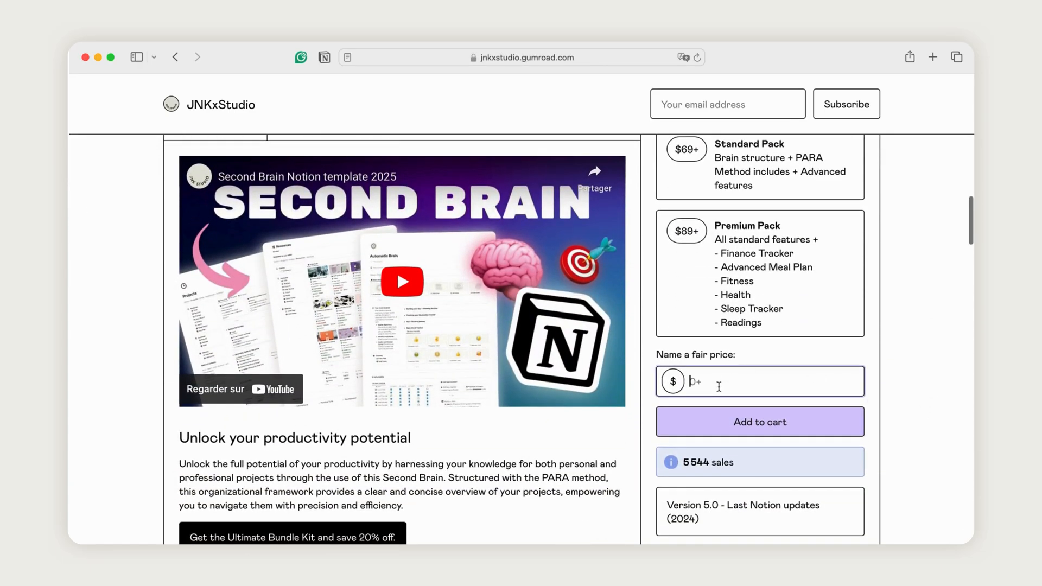
pyautogui.click(760, 421)
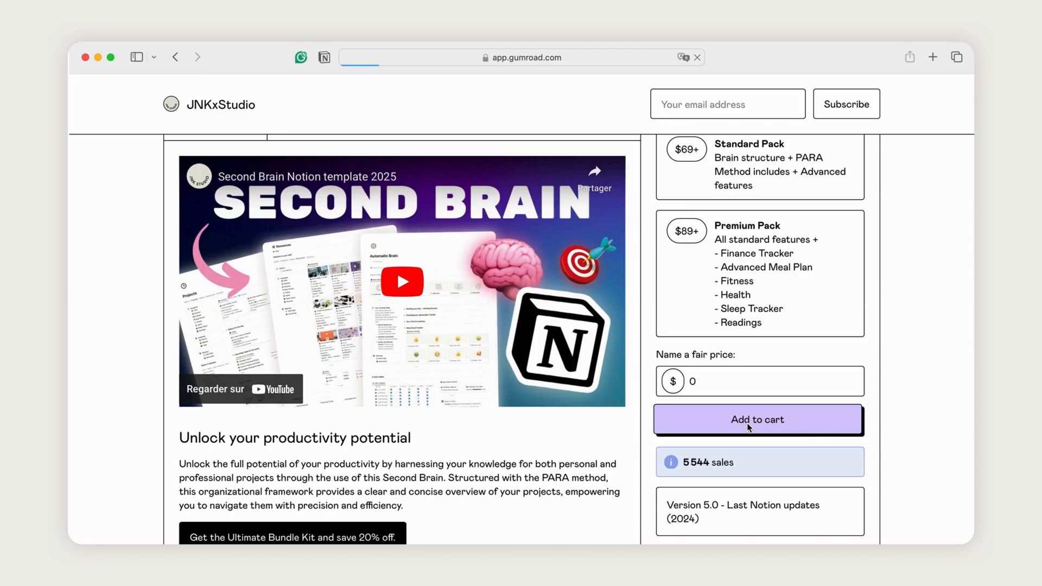
pyautogui.click(758, 419)
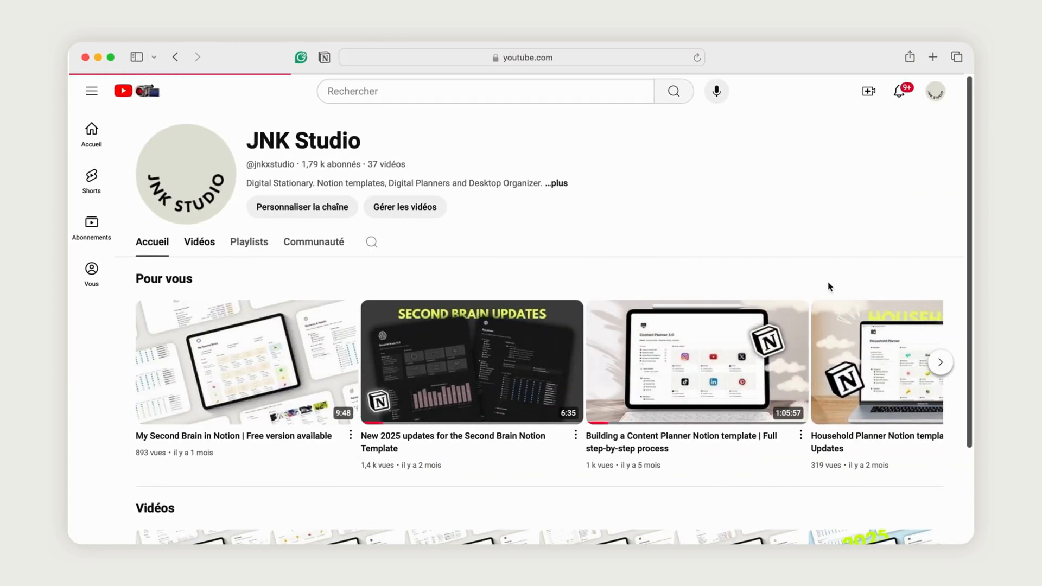
# Show the JNK Studio channel's Vidéos grid and browse the uploaded videos.
pyautogui.click(199, 241)
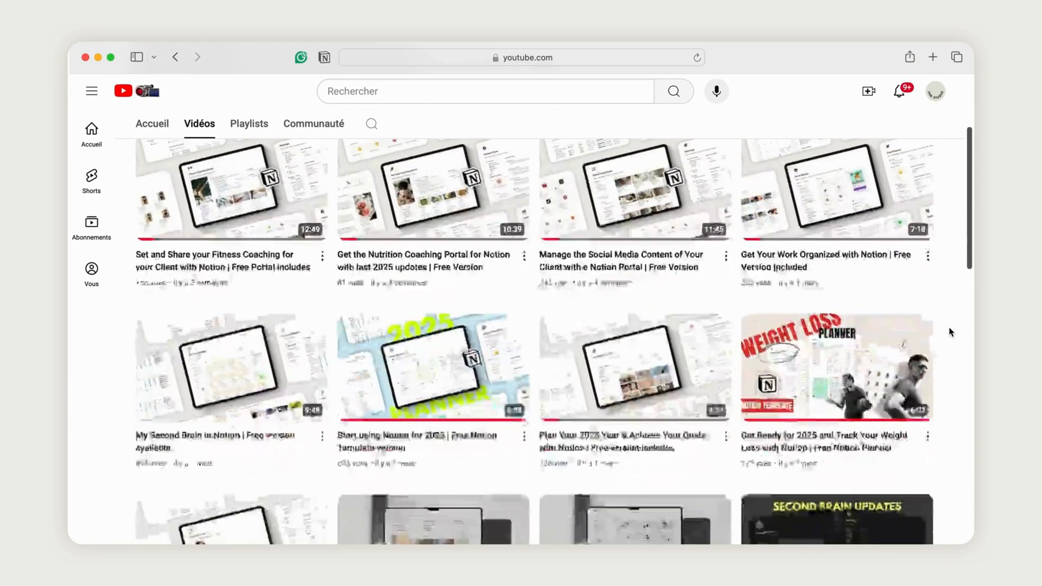
pyautogui.scroll(-3)
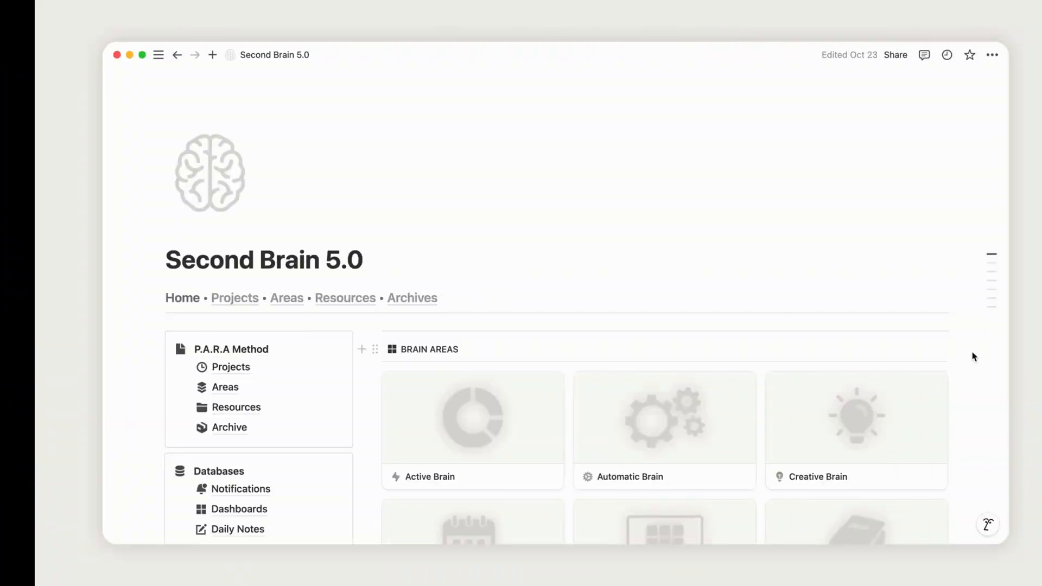
pyautogui.scroll(-3)
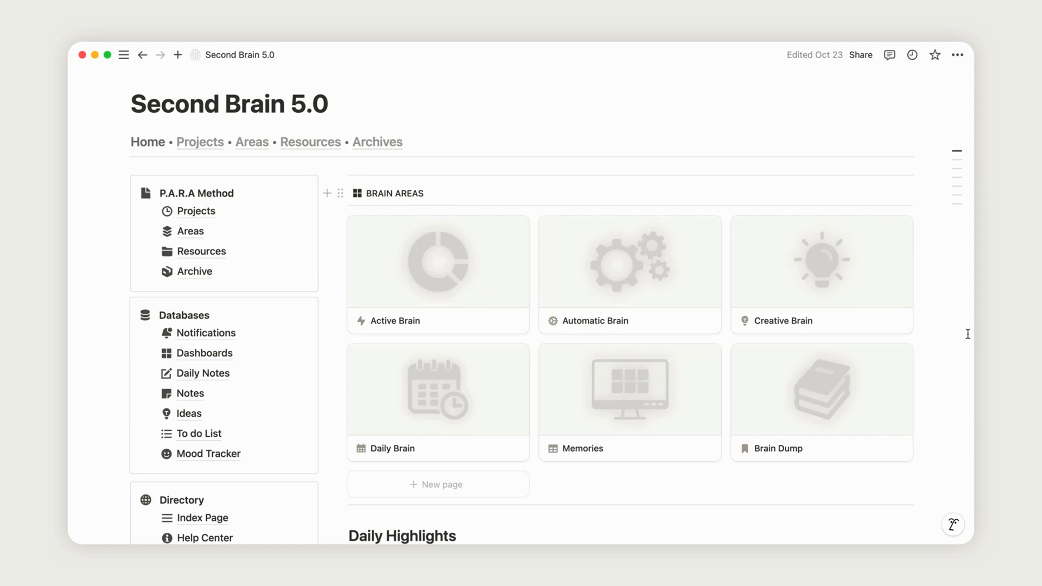
pyautogui.scroll(-3)
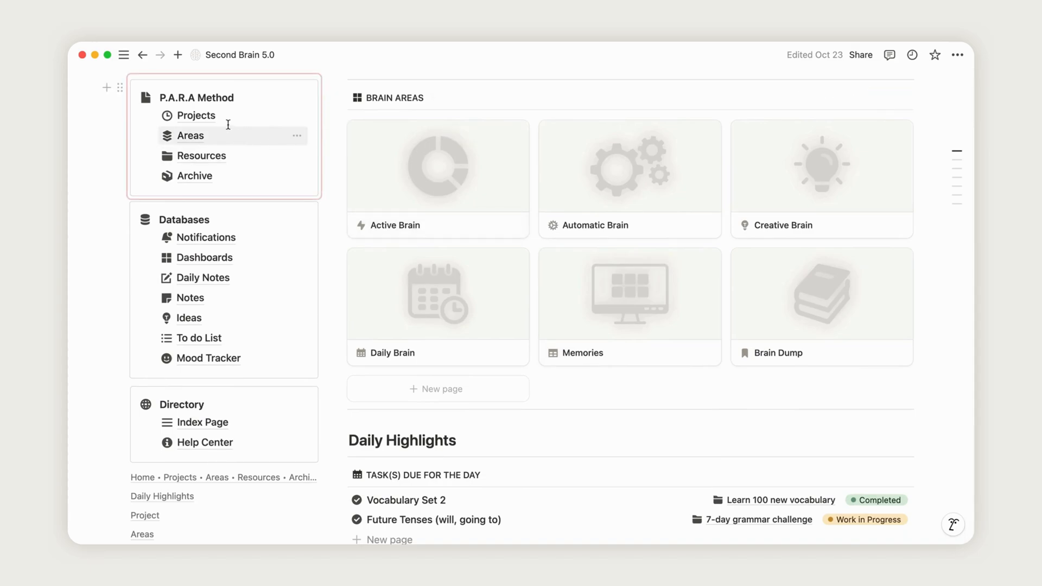
pyautogui.moveTo(204, 140)
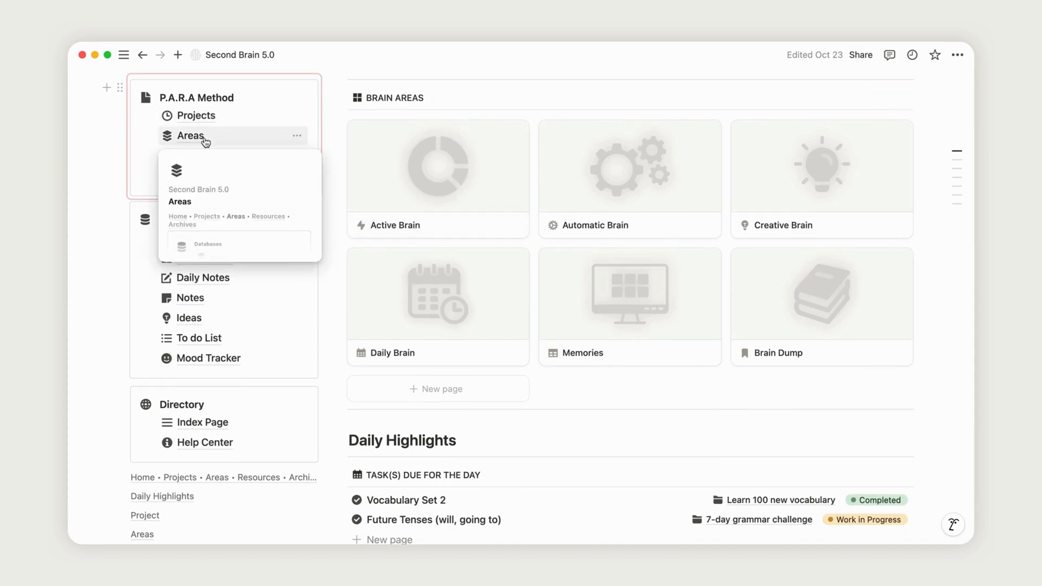
pyautogui.moveTo(201, 178)
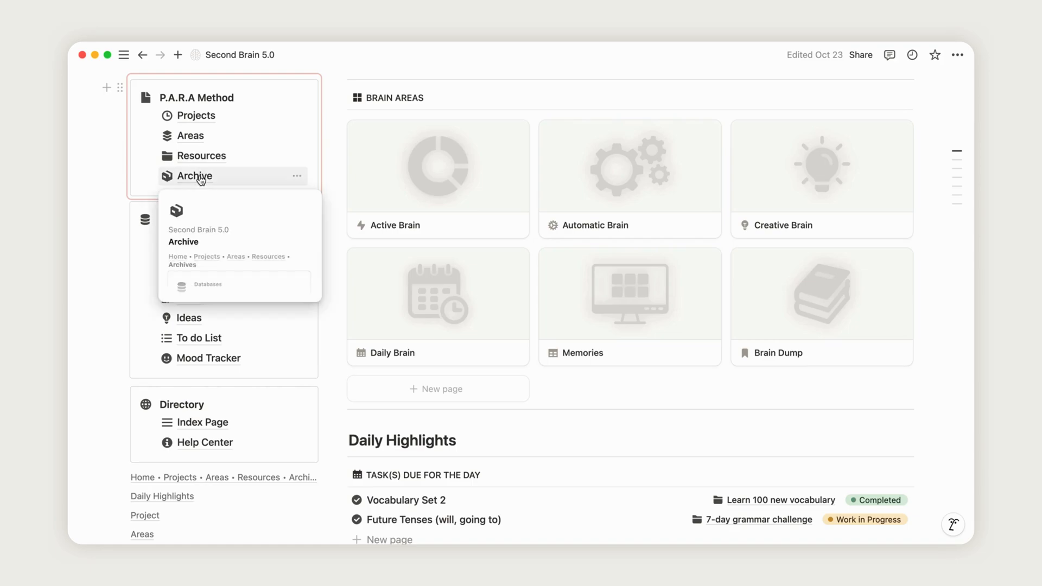
pyautogui.moveTo(936, 406)
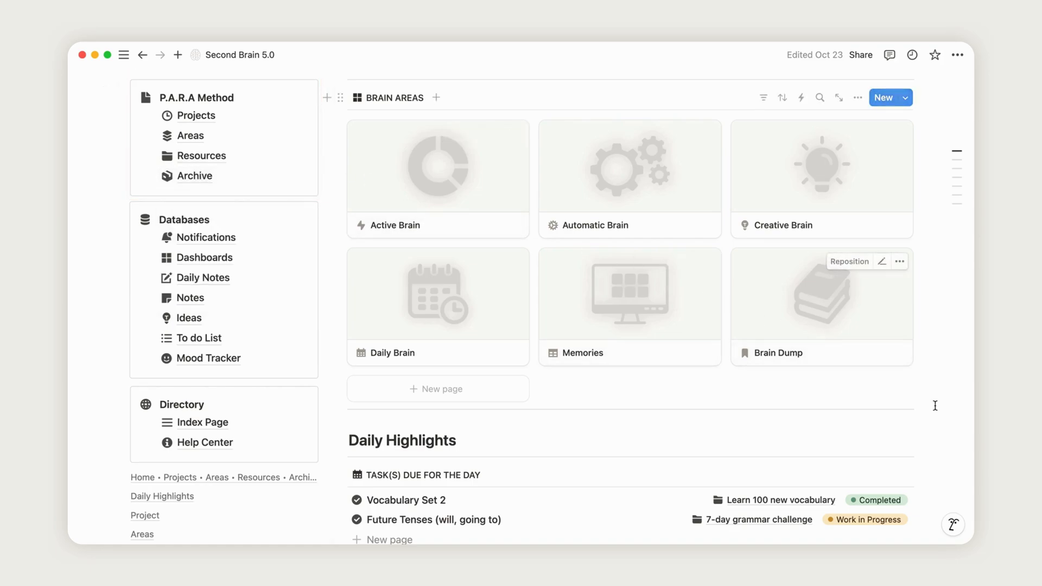
pyautogui.scroll(-3)
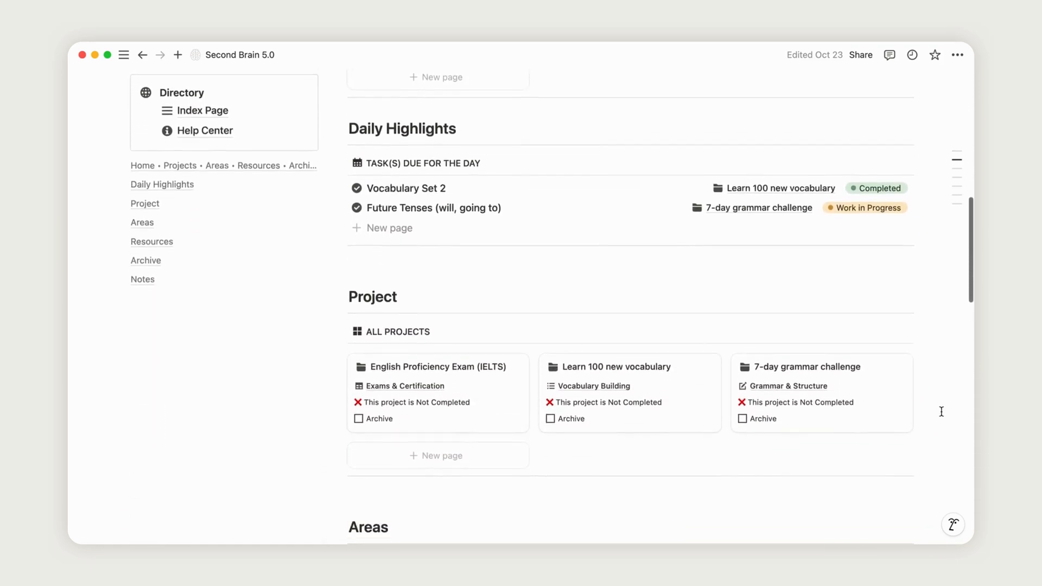
pyautogui.scroll(-3)
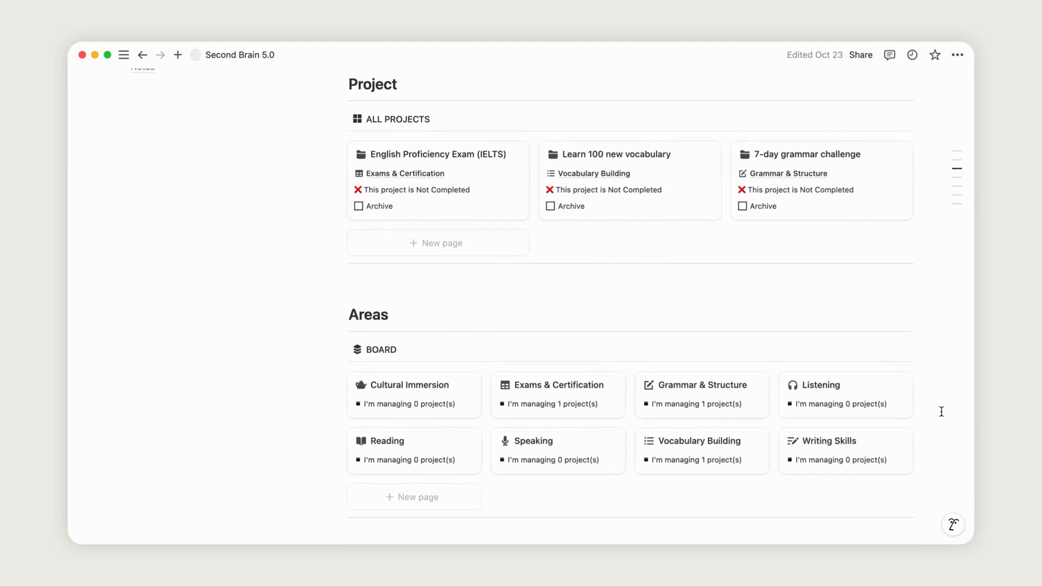
pyautogui.moveTo(469, 361)
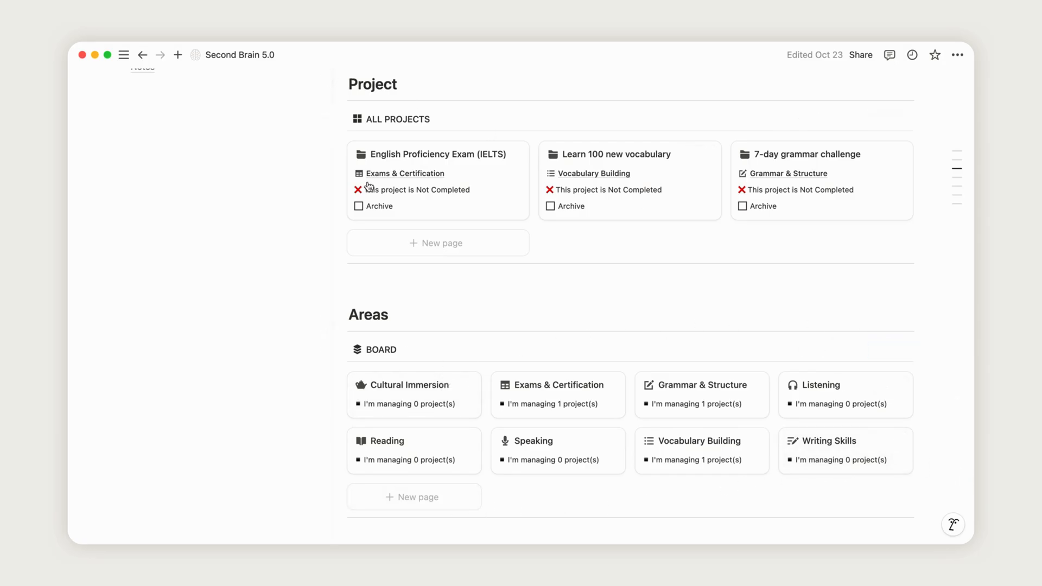
pyautogui.scroll(-3)
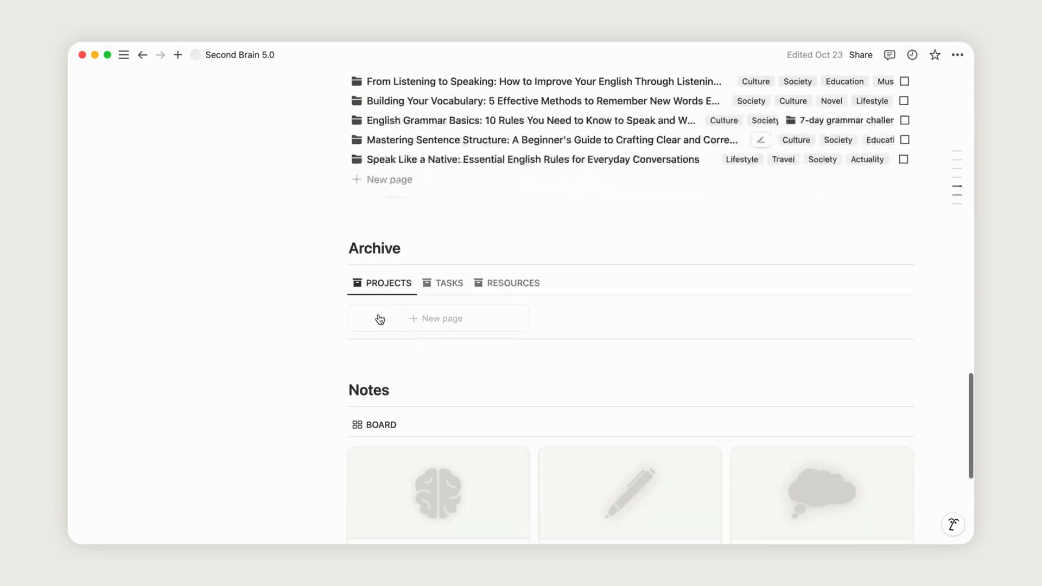
pyautogui.scroll(-3)
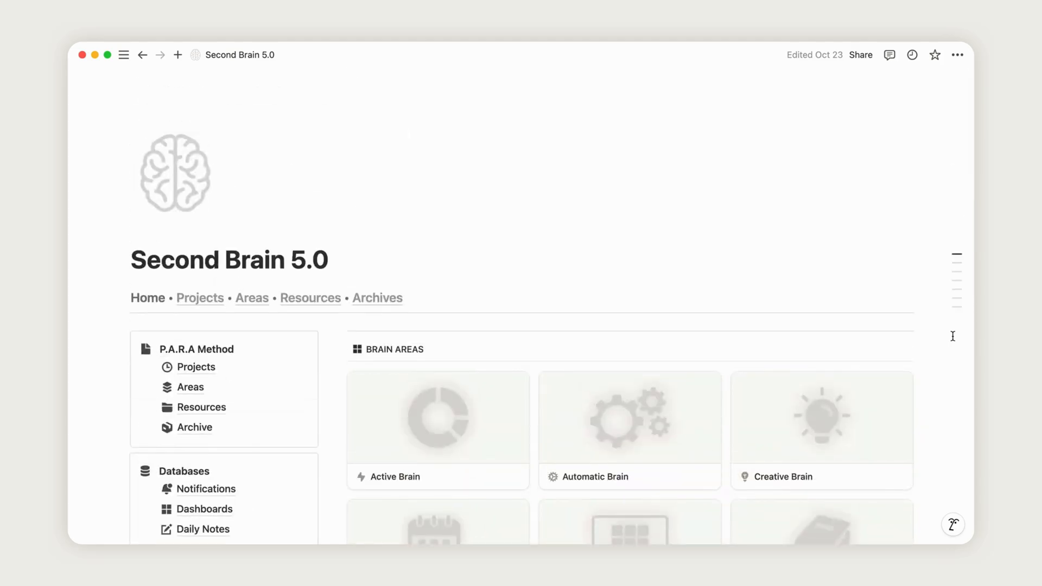
pyautogui.moveTo(943, 511)
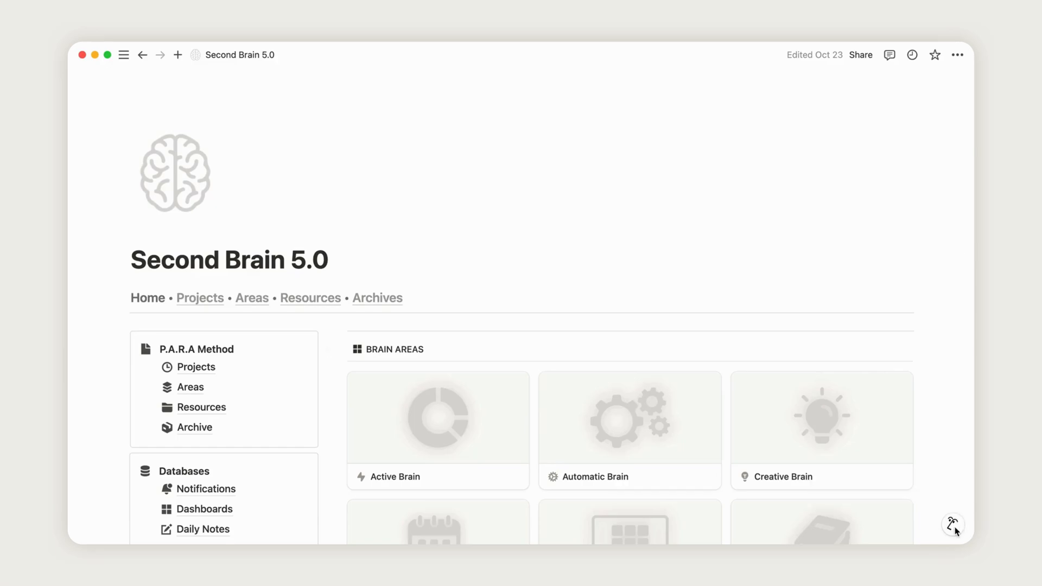
pyautogui.click(953, 524)
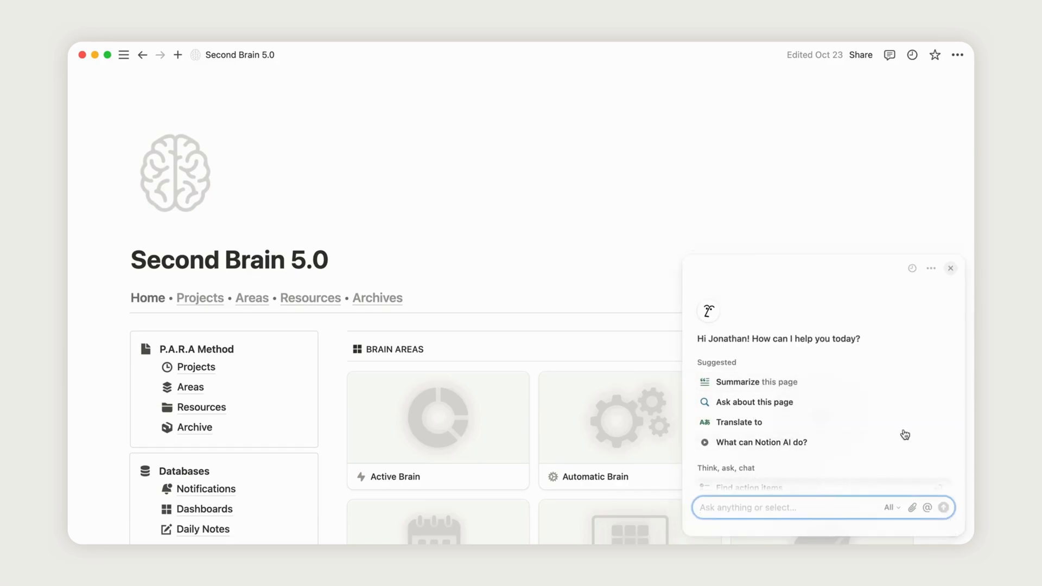
pyautogui.moveTo(933, 201)
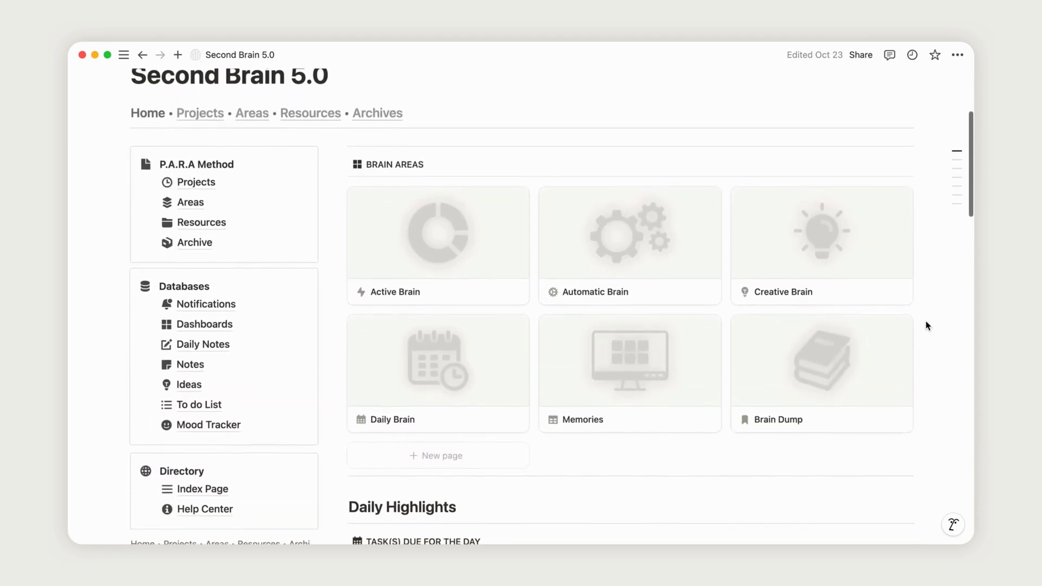
pyautogui.scroll(-3)
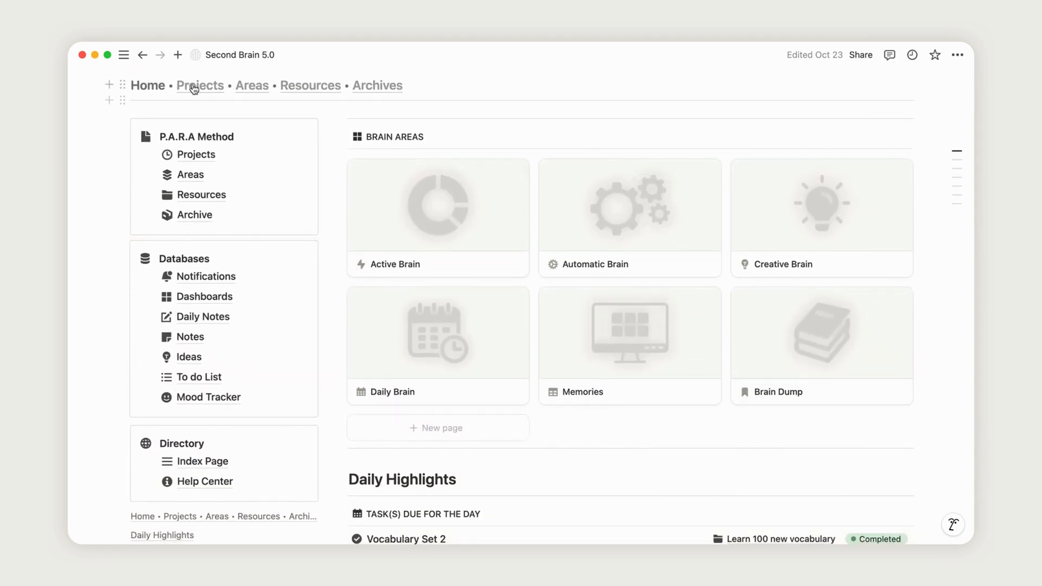
pyautogui.click(200, 85)
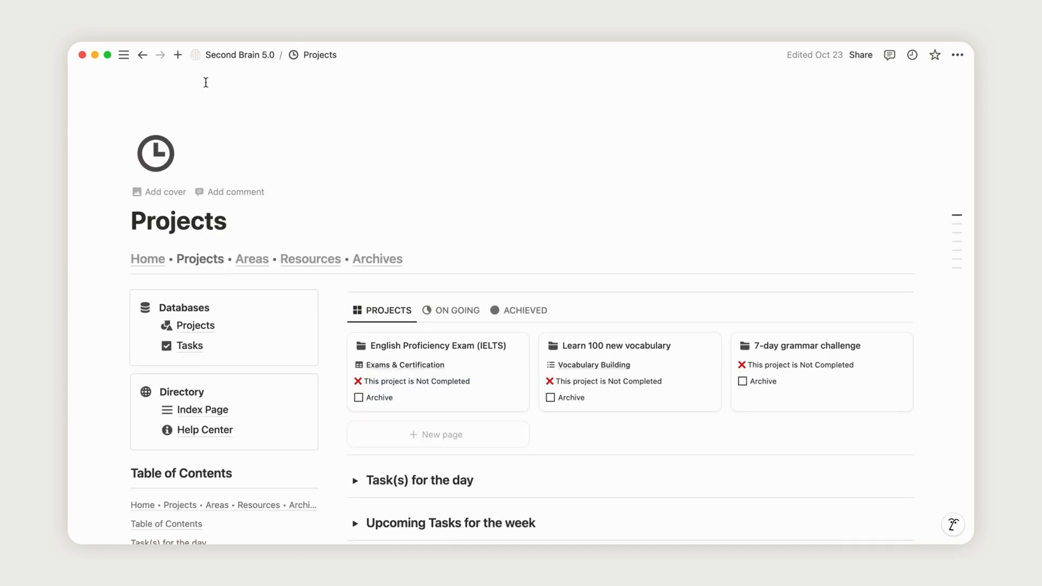
pyautogui.scroll(-3)
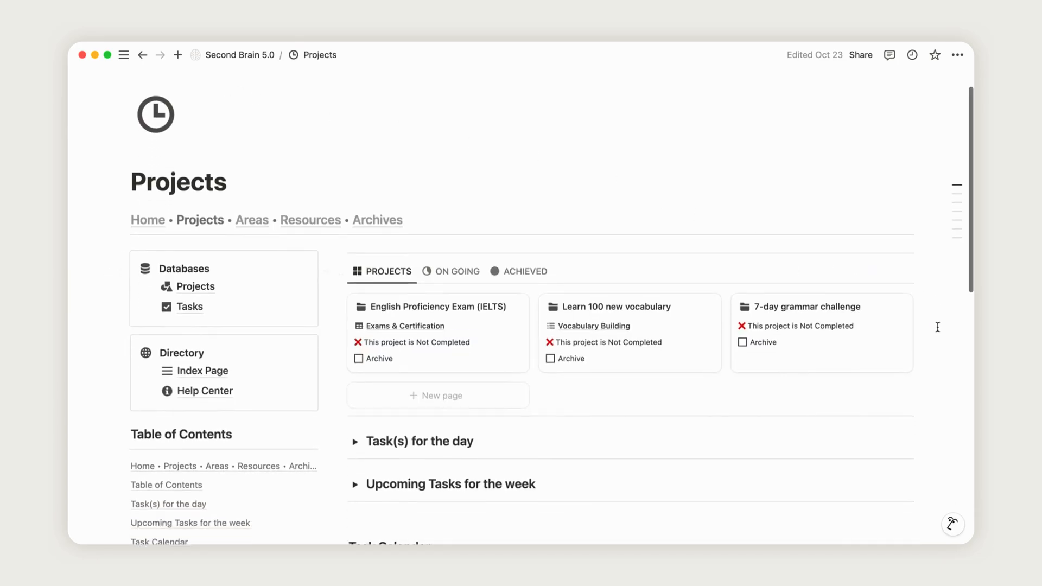
pyautogui.scroll(-3)
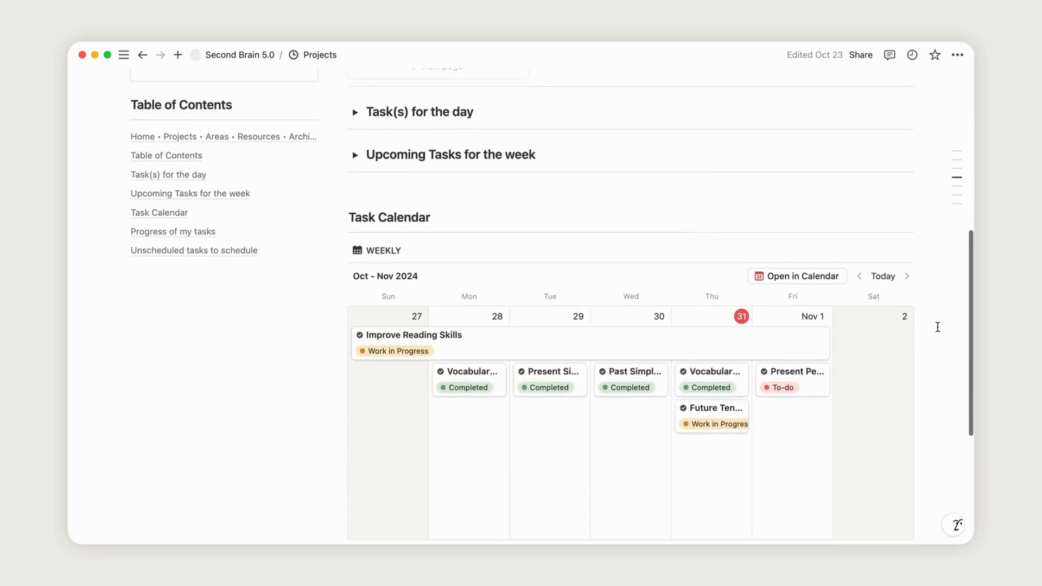
pyautogui.click(356, 112)
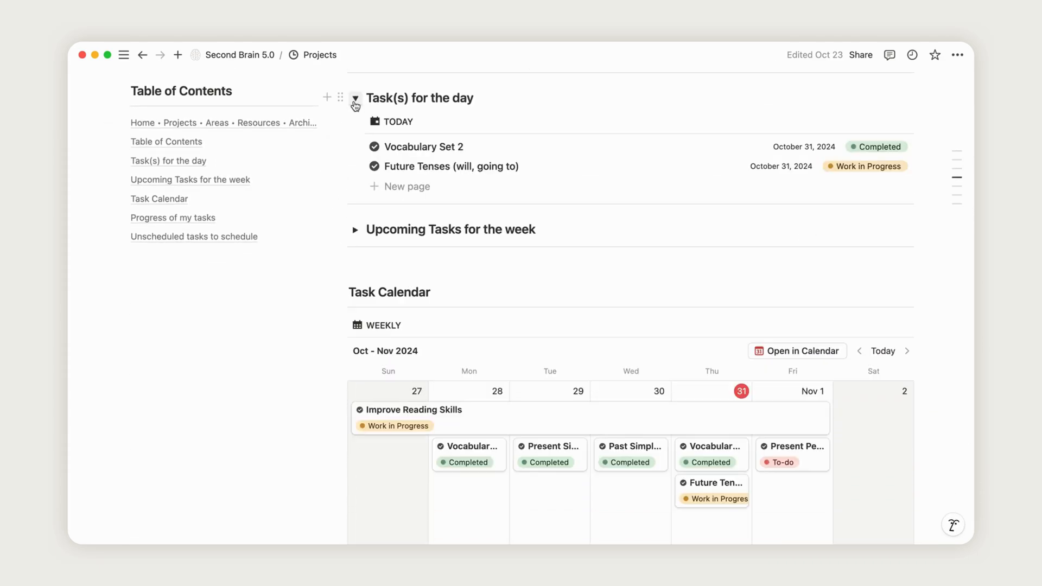
pyautogui.click(356, 229)
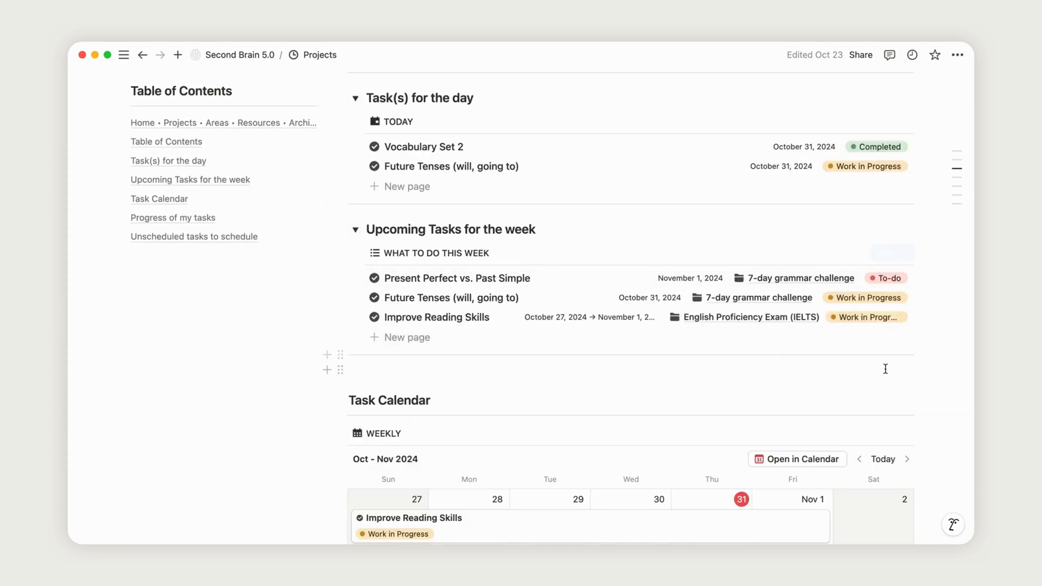
pyautogui.scroll(-3)
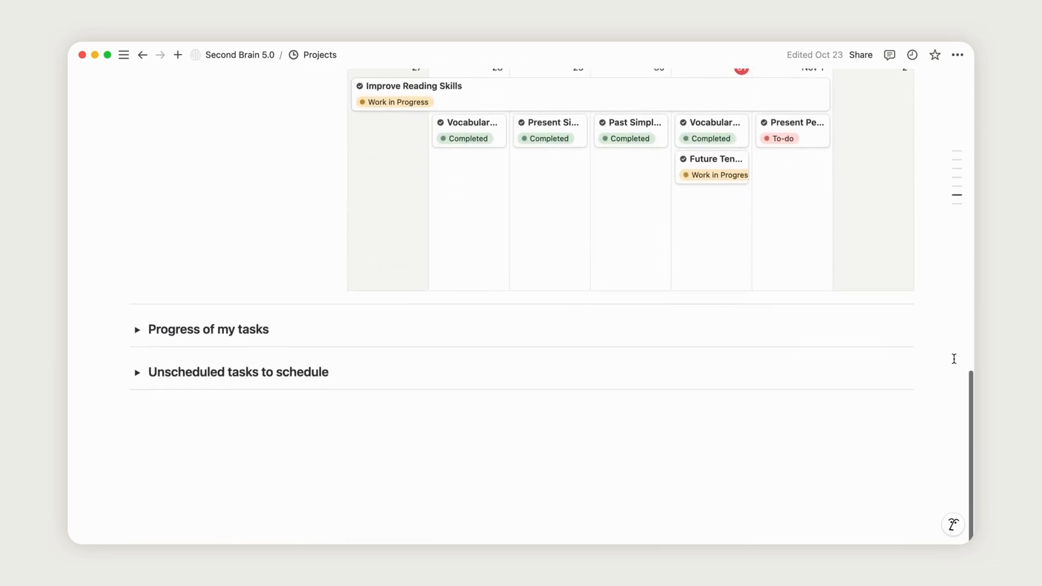
pyautogui.click(137, 374)
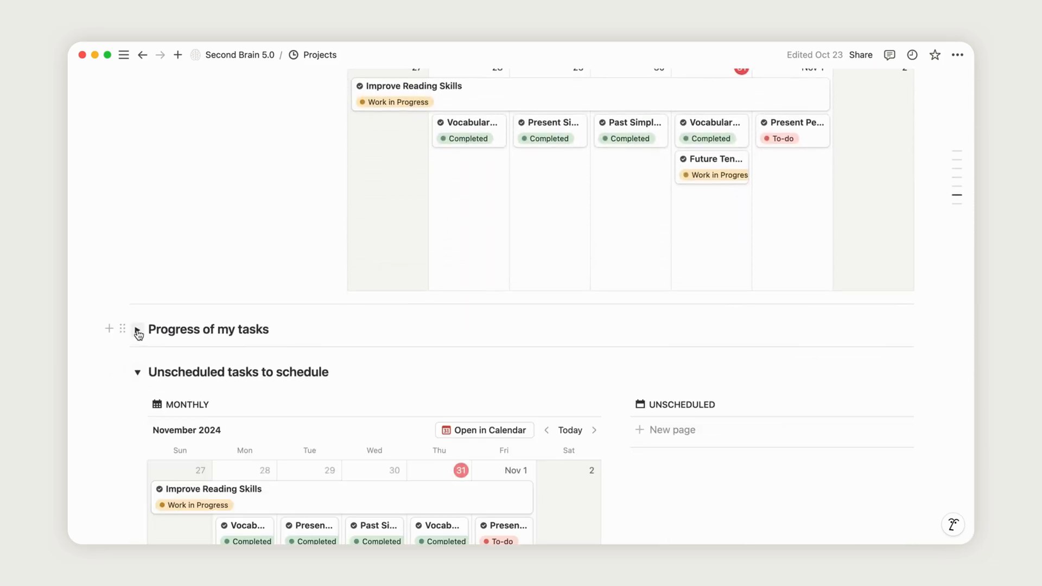
pyautogui.click(138, 330)
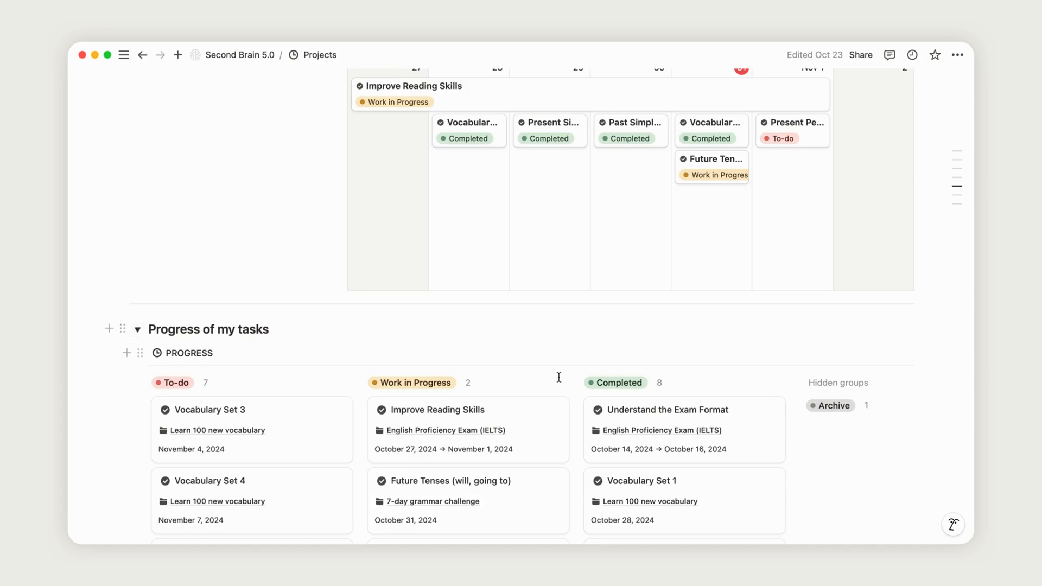
pyautogui.scroll(-3)
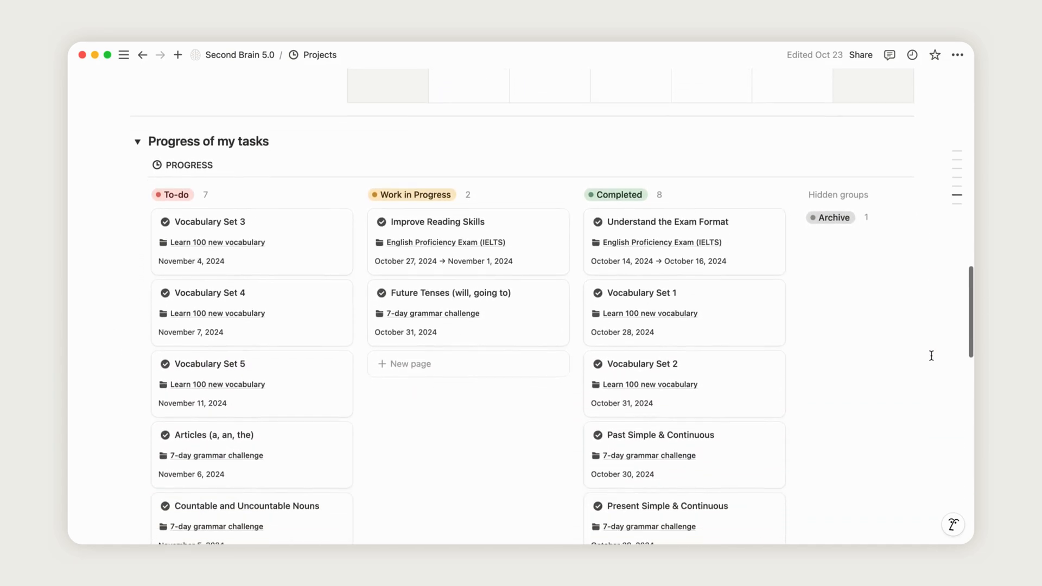
pyautogui.scroll(-3)
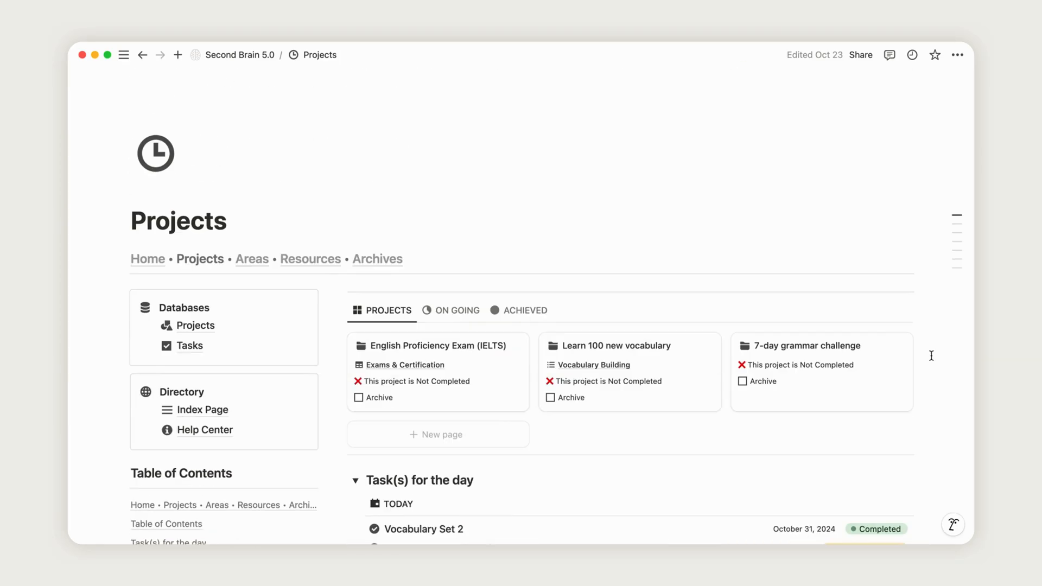
pyautogui.moveTo(927, 277)
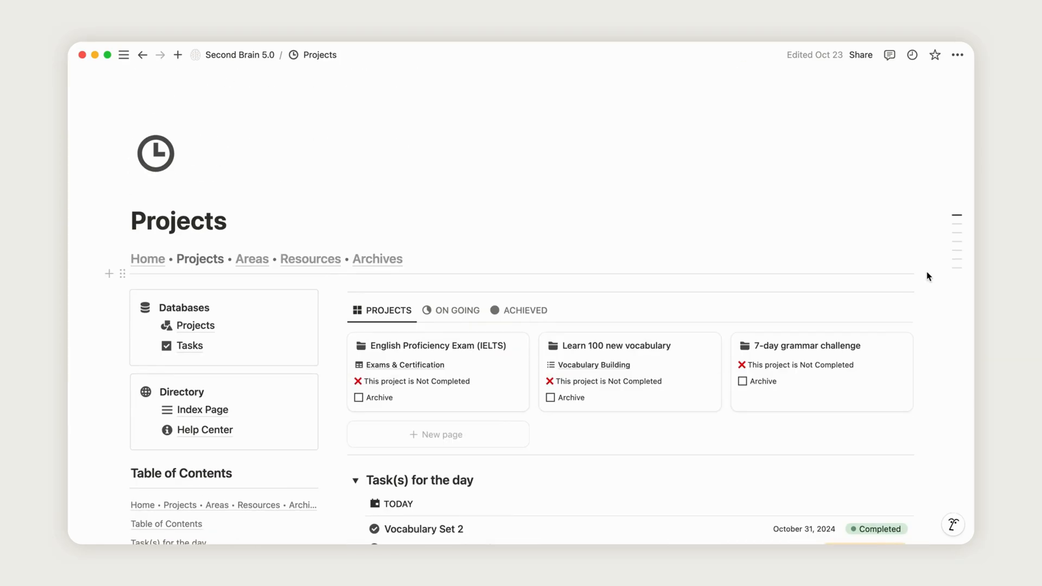
pyautogui.scroll(-3)
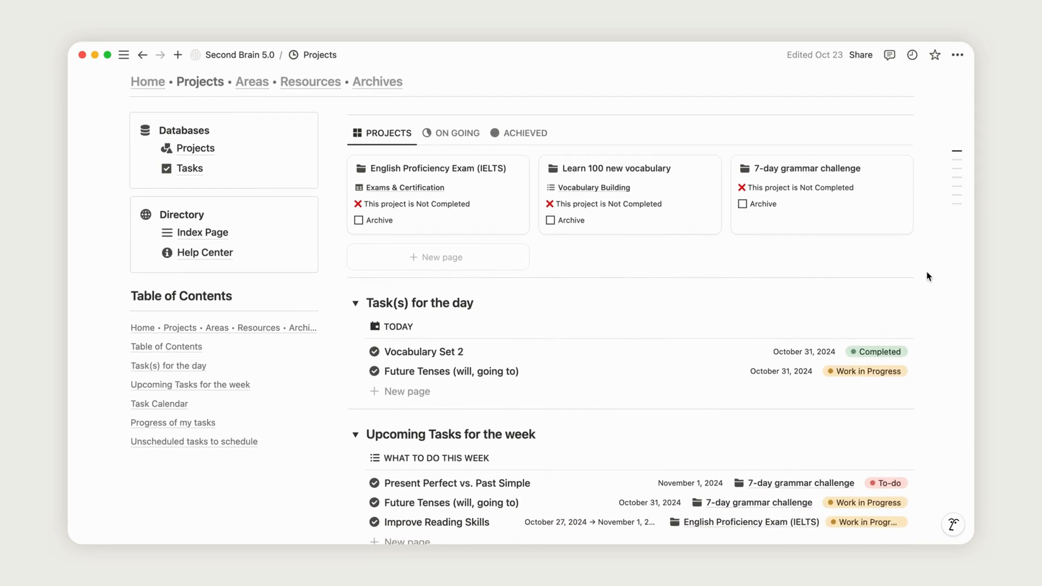
pyautogui.moveTo(849, 226)
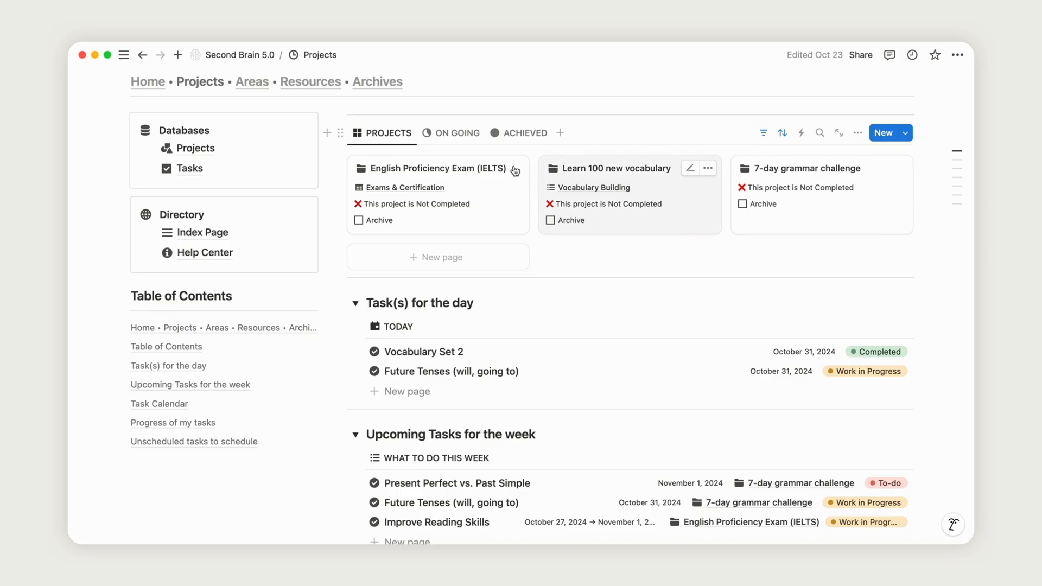
# In the IELTS project, mark the Improve Reading Skills task as Completed.
pyautogui.click(434, 169)
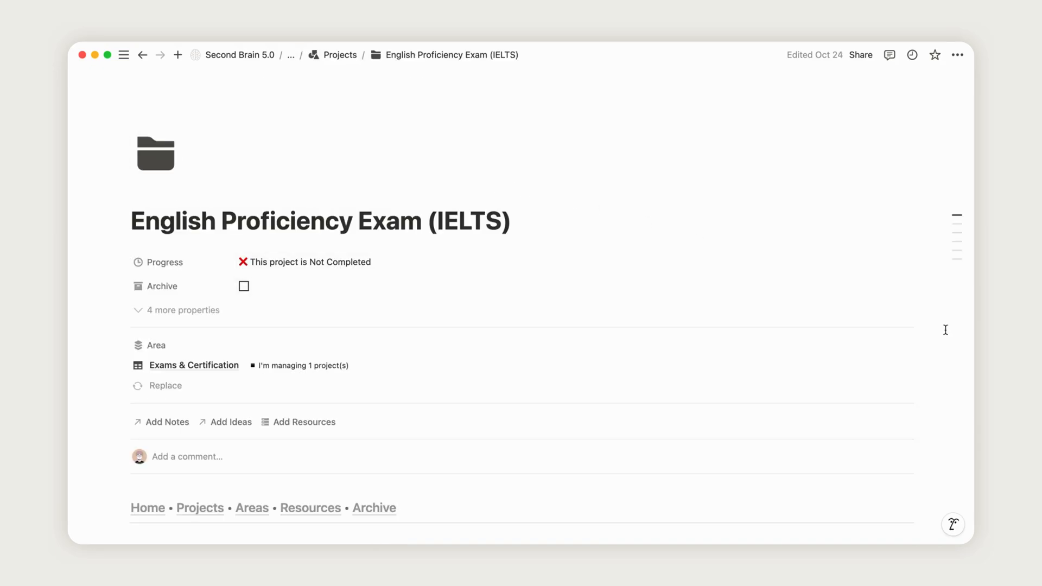
pyautogui.scroll(-3)
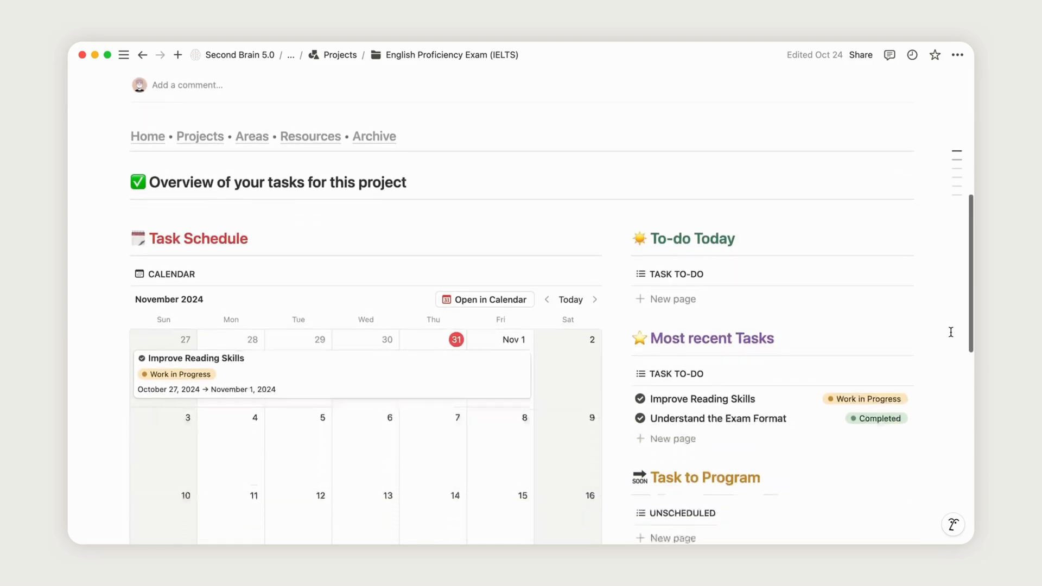
pyautogui.click(864, 400)
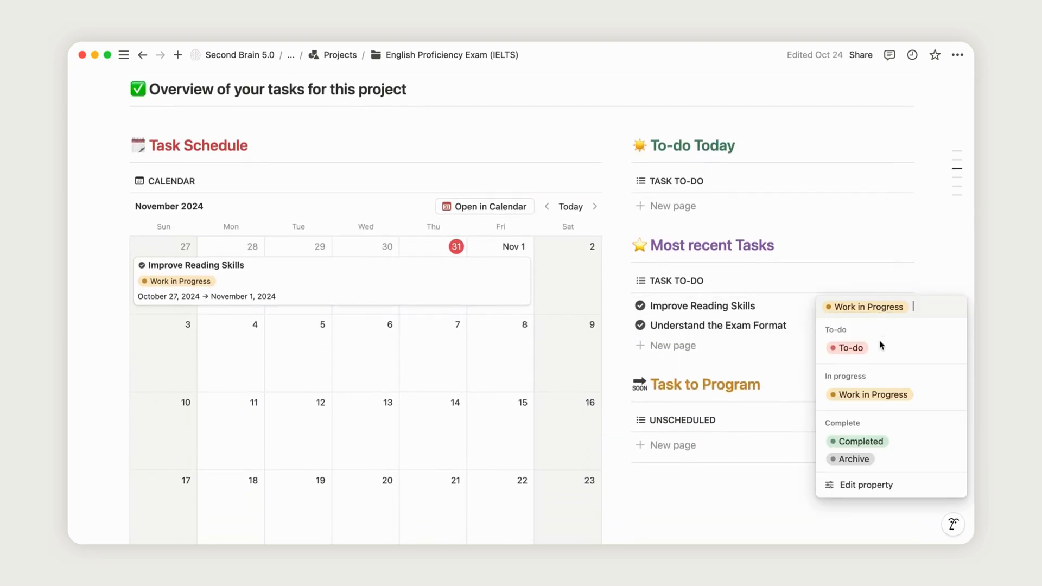
pyautogui.click(858, 441)
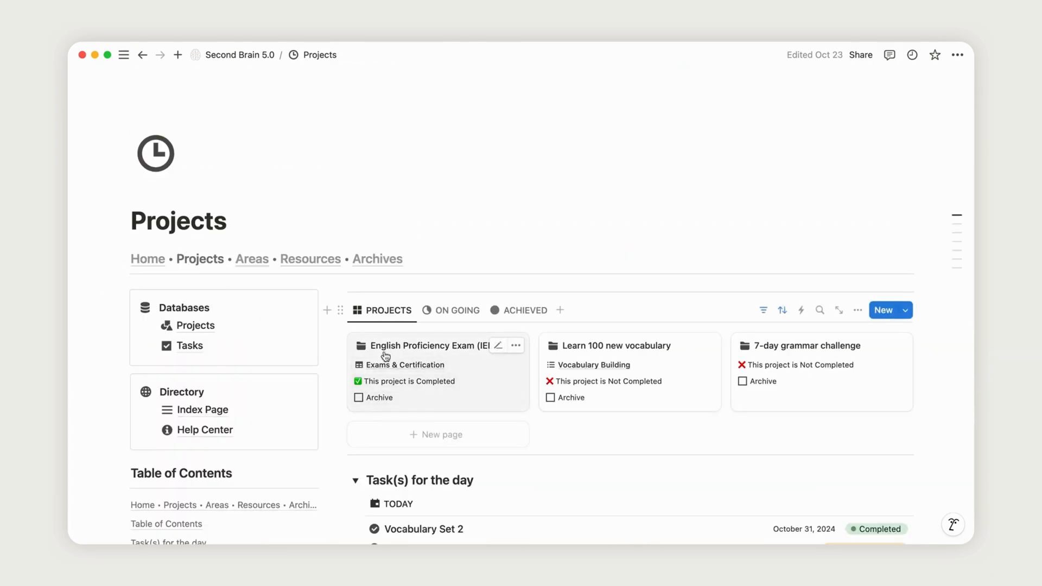
pyautogui.moveTo(702, 372)
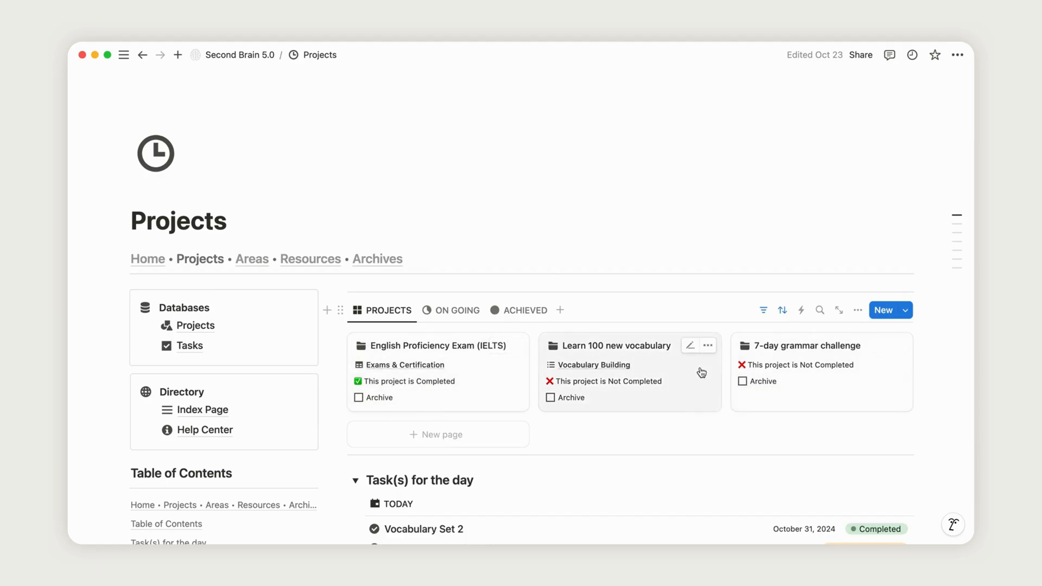
# Open the Learn 100 new vocabulary project and look through its contents.
pyautogui.click(618, 346)
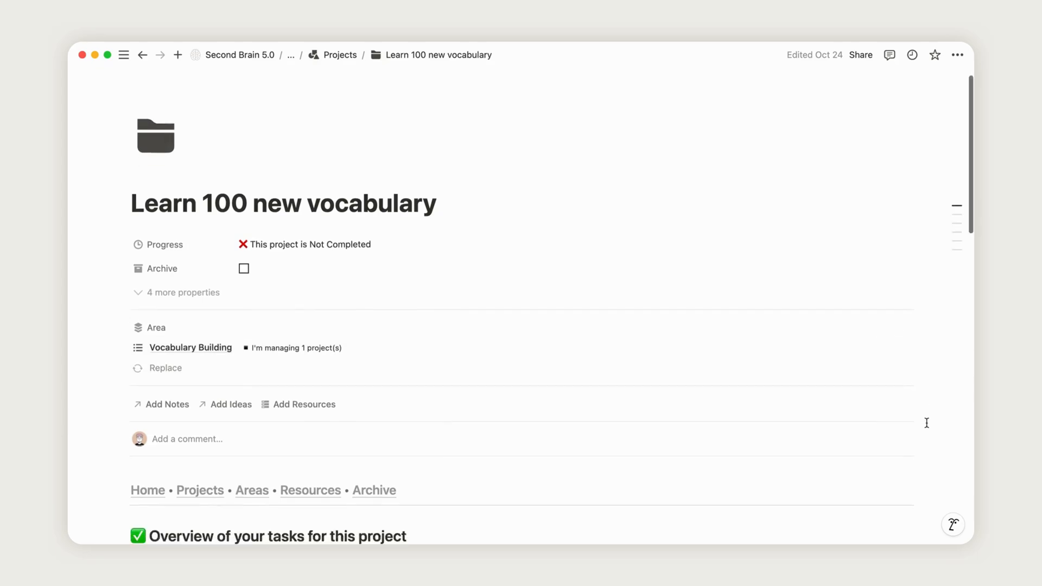
pyautogui.scroll(-3)
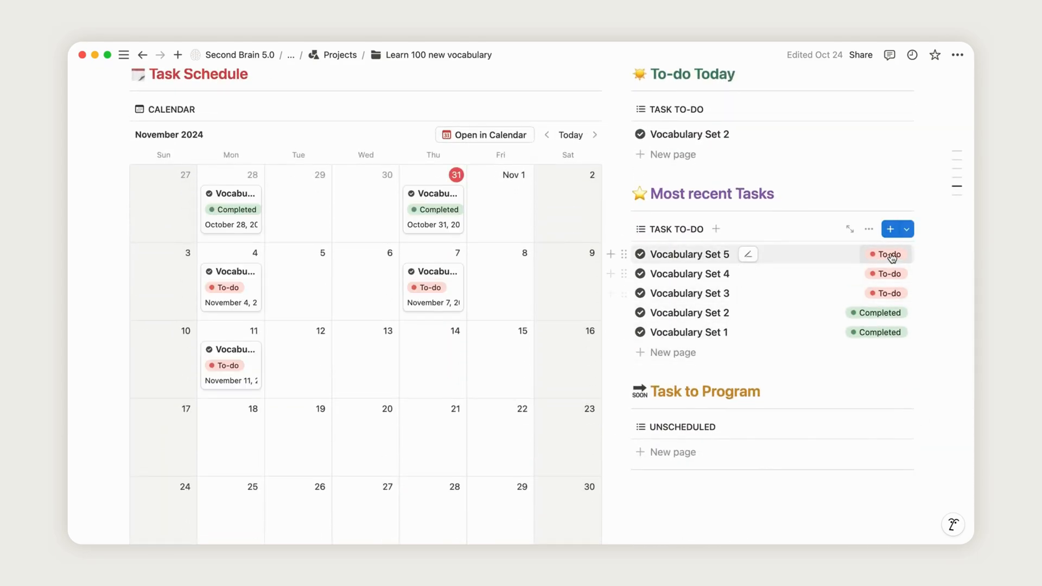
pyautogui.scroll(-3)
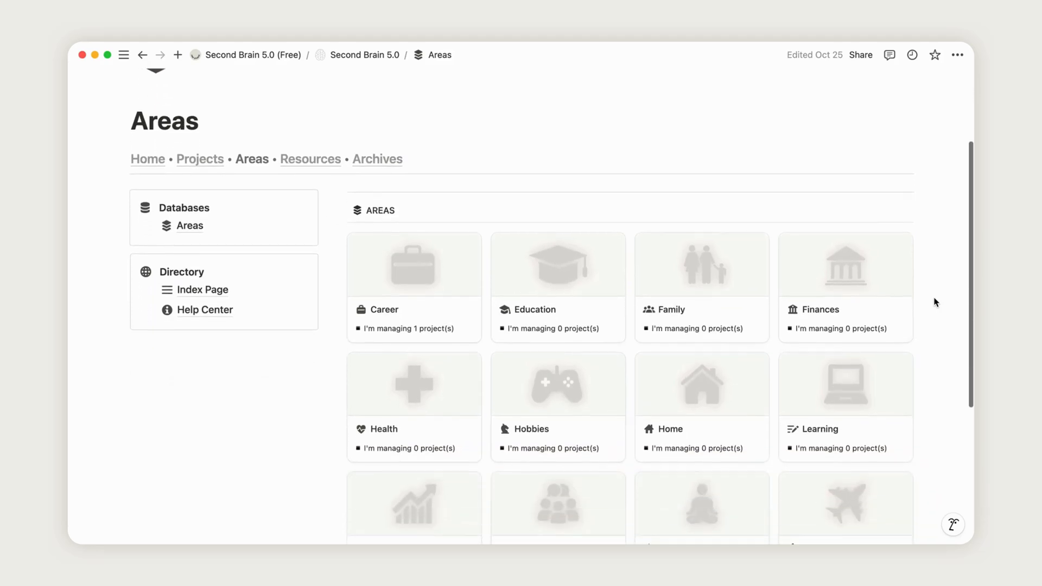
# Browse the Areas gallery, peek into Cultural Immersion, then return to Projects.
pyautogui.scroll(-3)
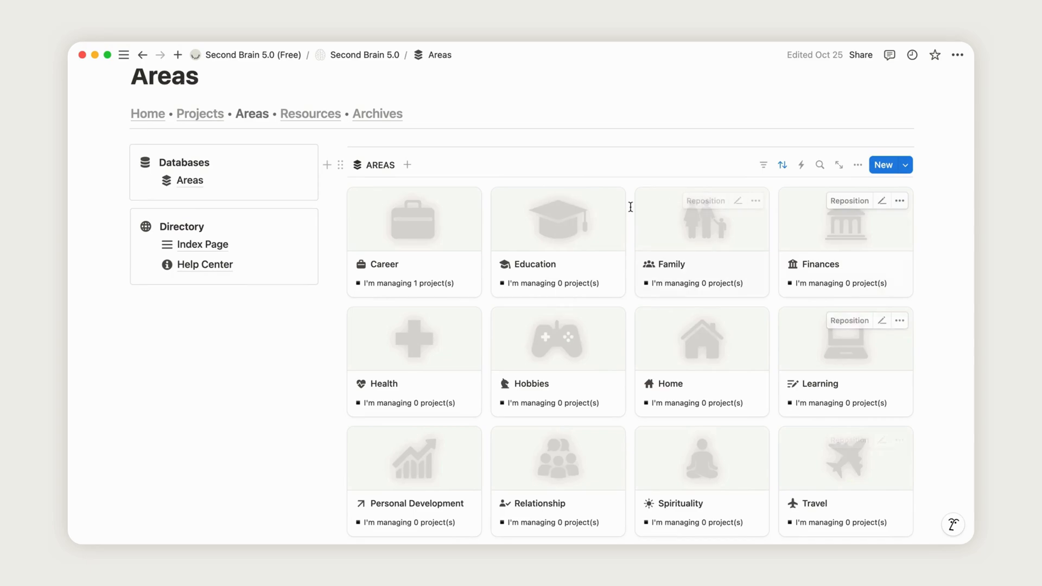
pyautogui.scroll(-3)
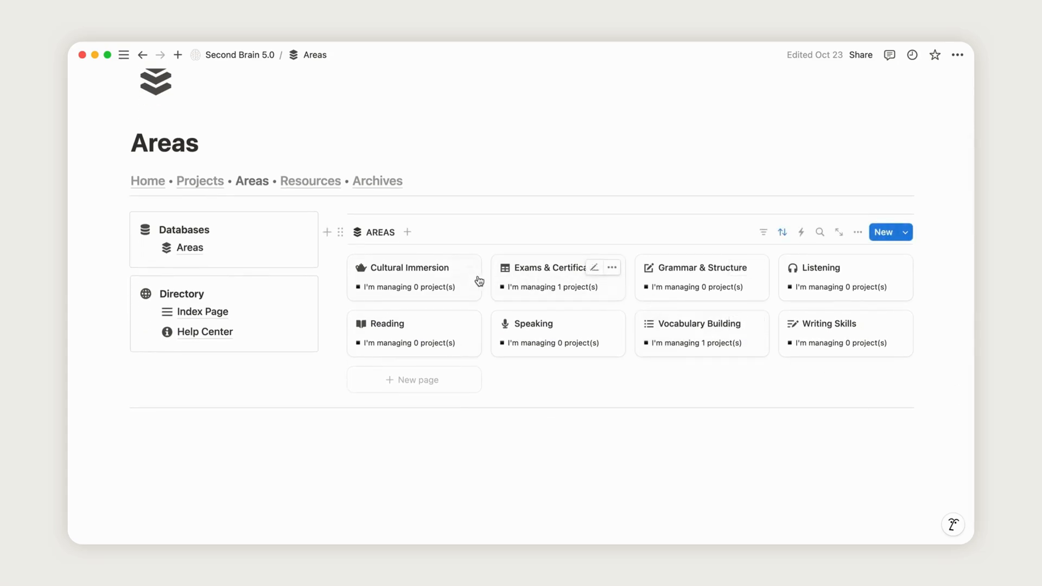
pyautogui.click(408, 267)
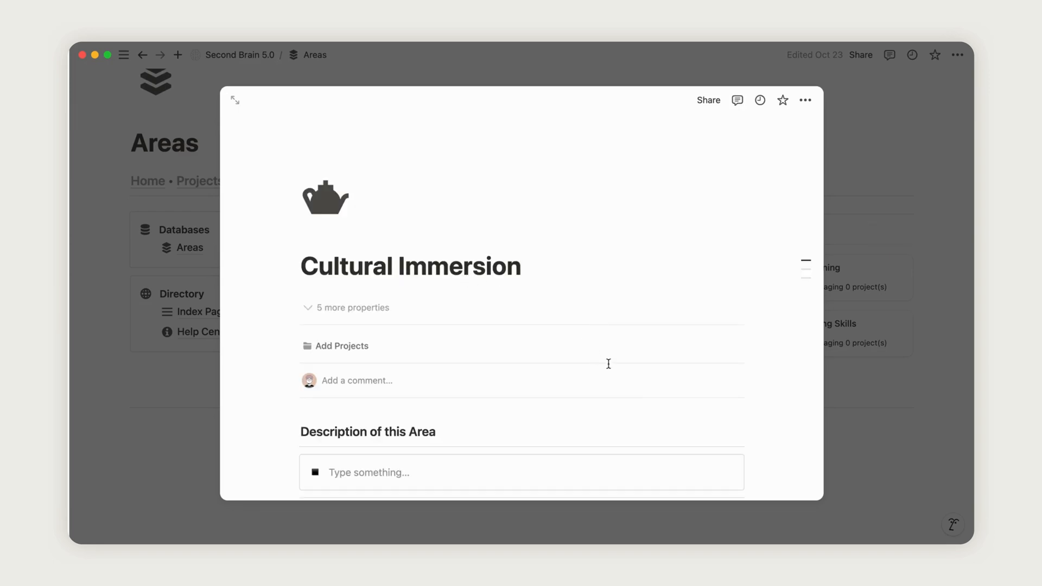
pyautogui.scroll(-3)
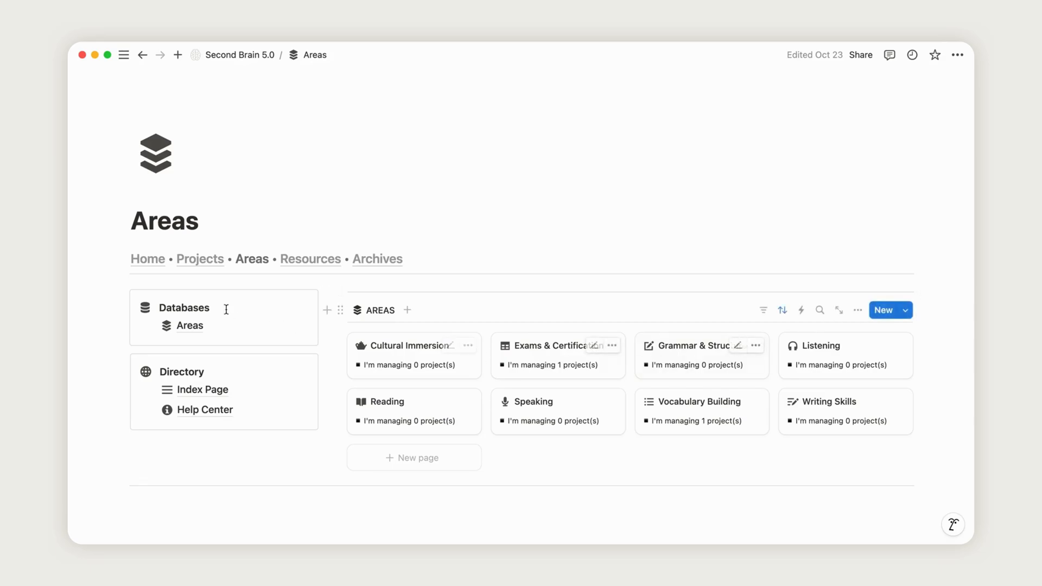
pyautogui.click(200, 259)
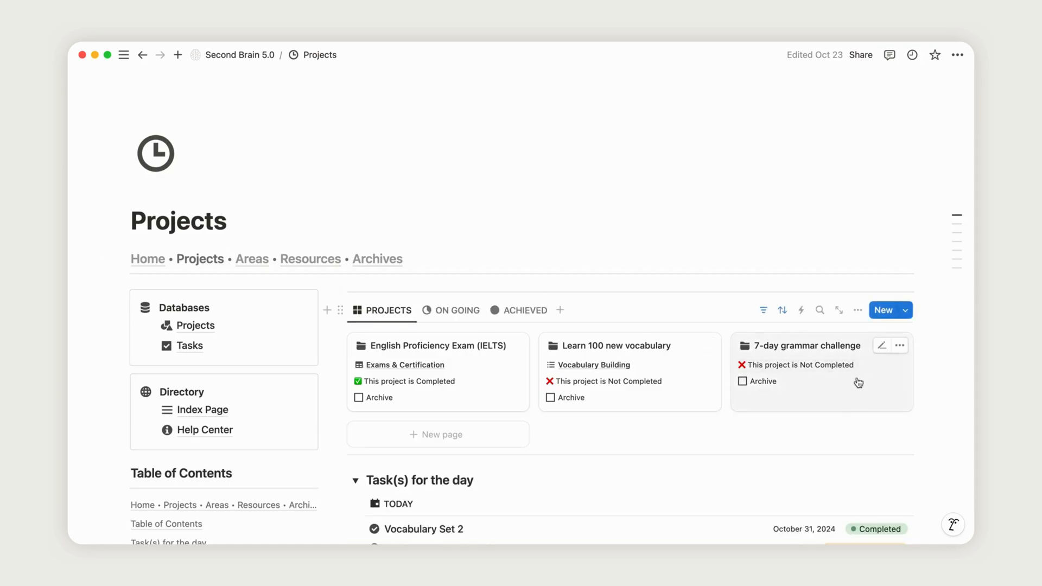
# Link the 7-day grammar challenge project to the Grammar & Structure area.
pyautogui.click(808, 346)
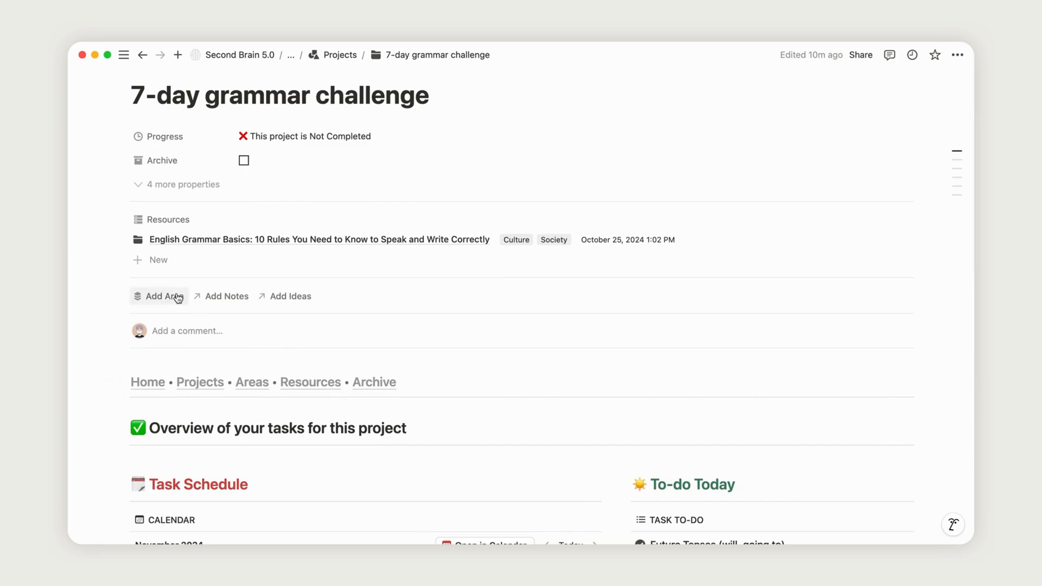
pyautogui.click(163, 297)
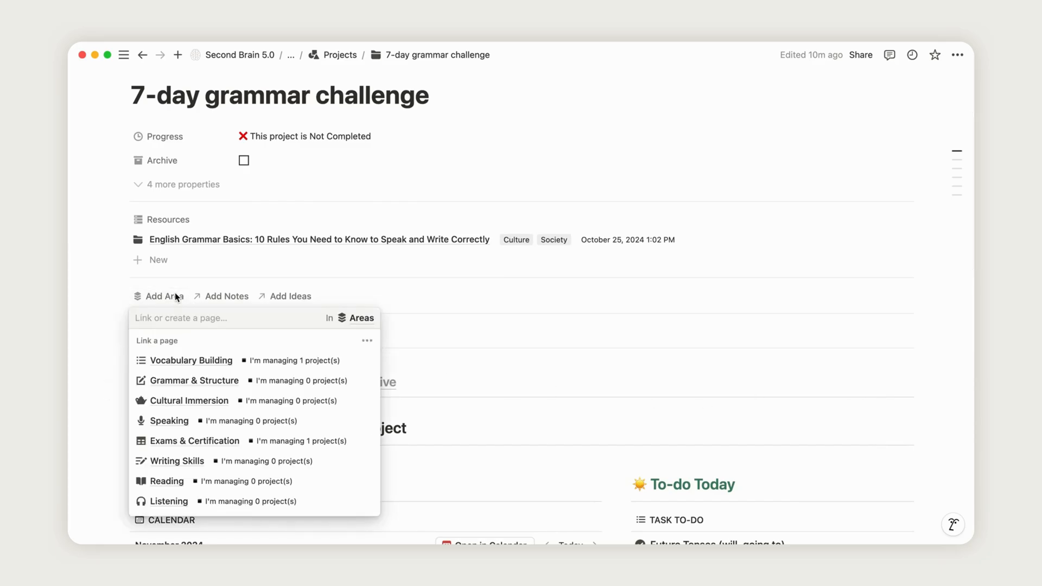
pyautogui.click(193, 381)
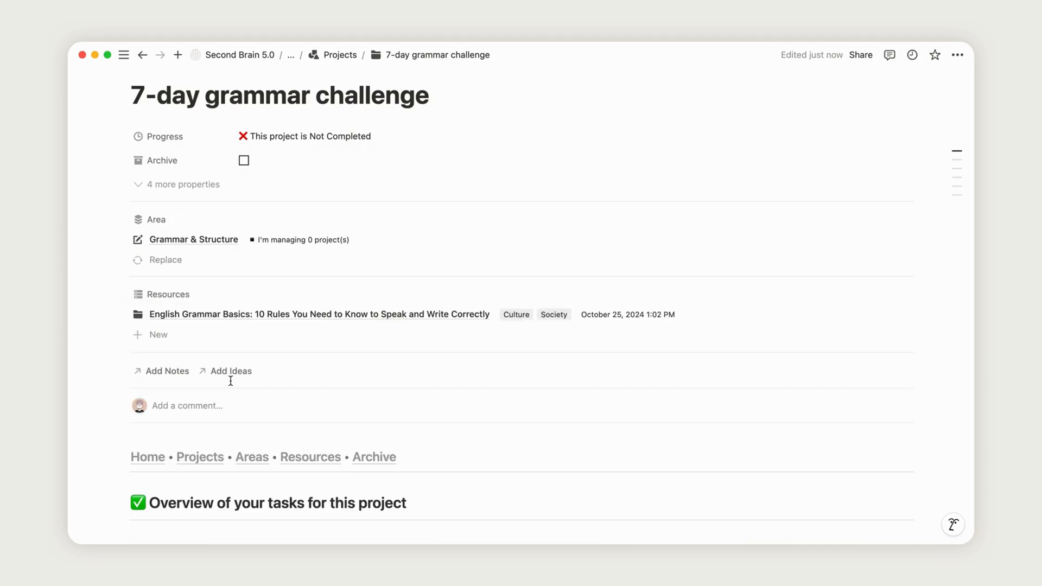
pyautogui.moveTo(336, 250)
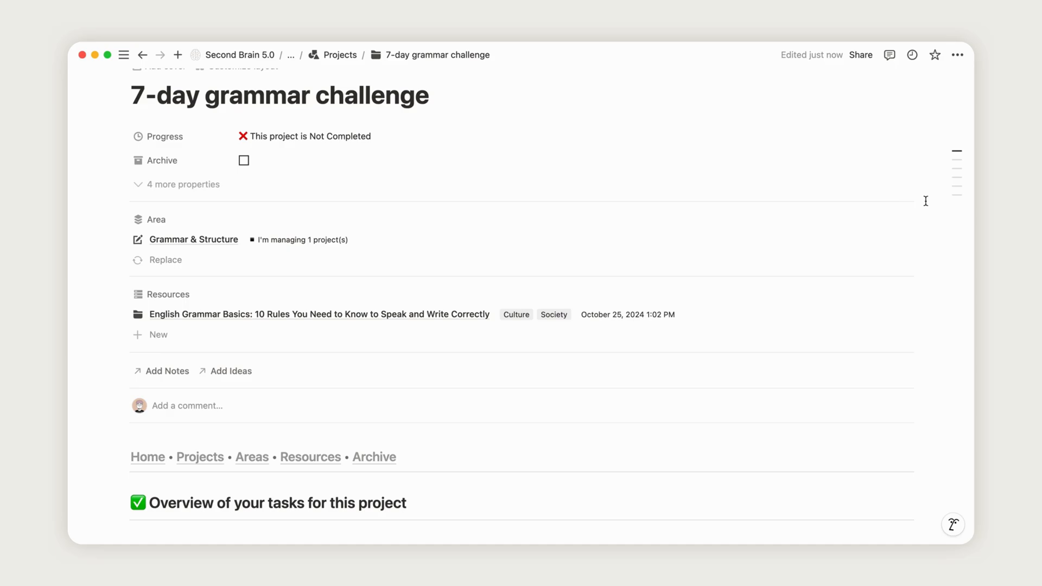
pyautogui.moveTo(755, 258)
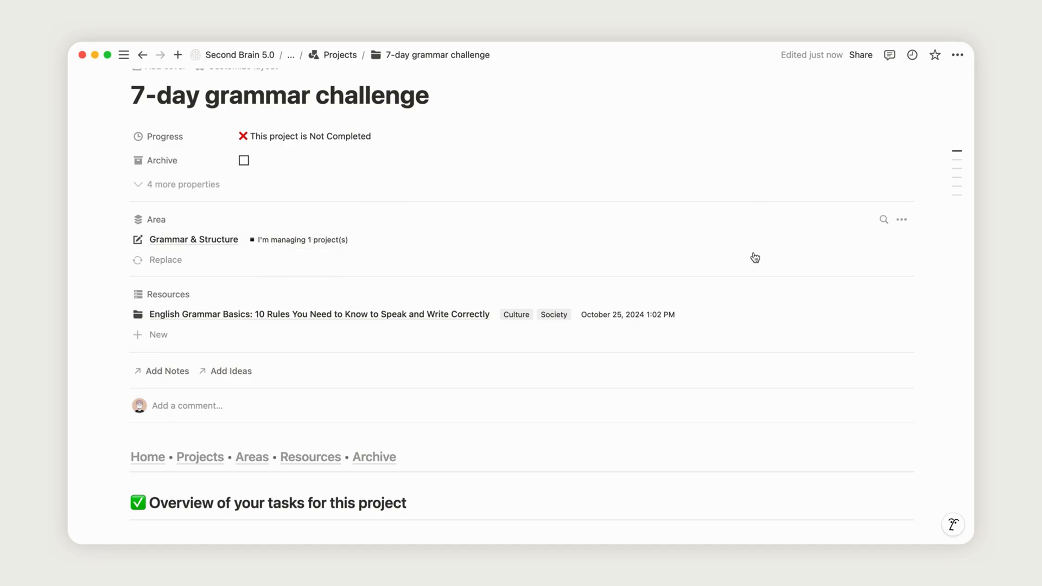
# Open the Grammar & Structure area to confirm it now lists the project.
pyautogui.click(193, 238)
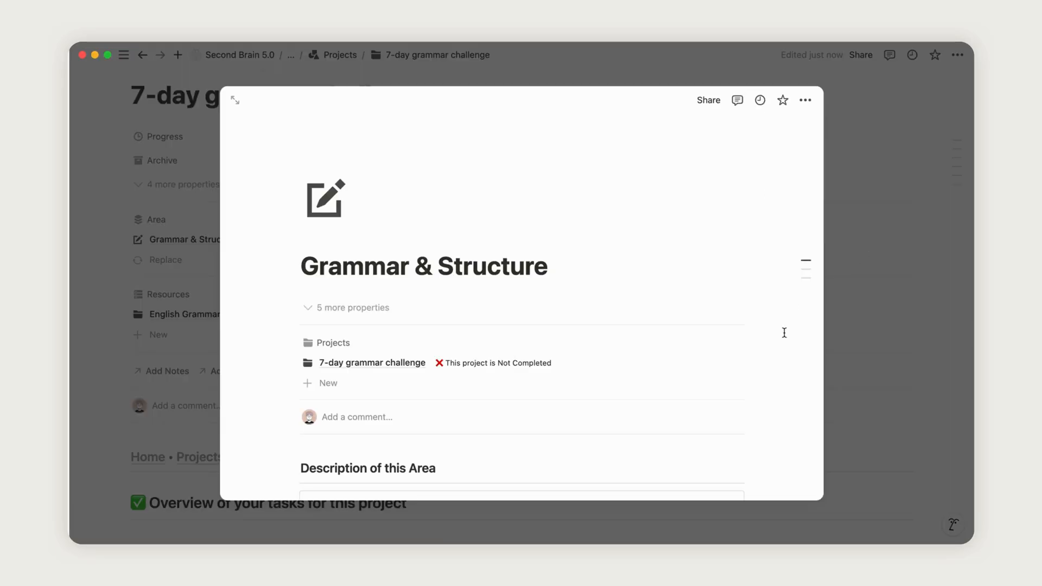
pyautogui.scroll(-3)
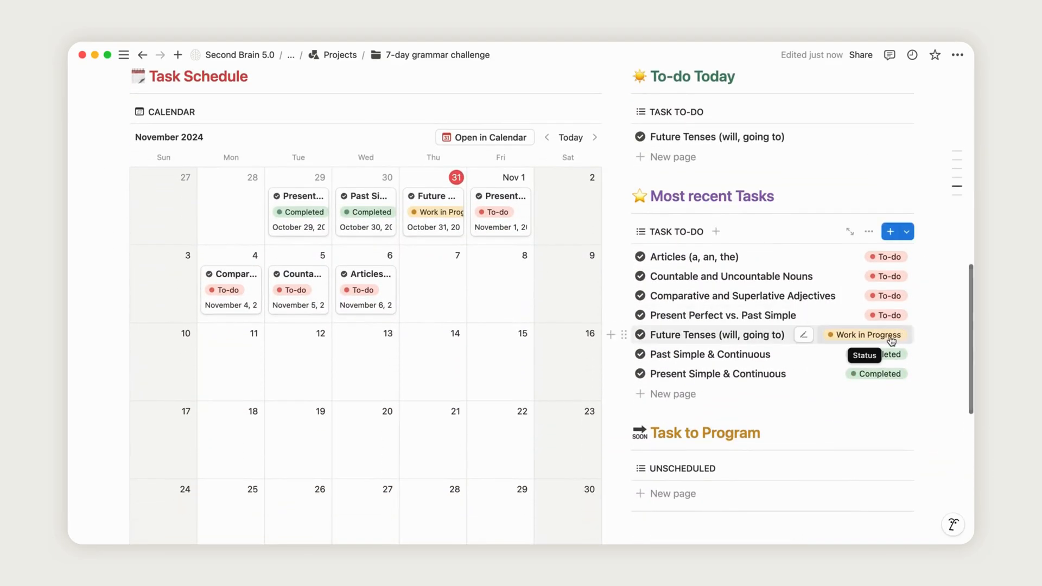
# Mark Comparative and Superlative Adjectives and Countable and Uncountable Nouns as Completed.
pyautogui.click(864, 334)
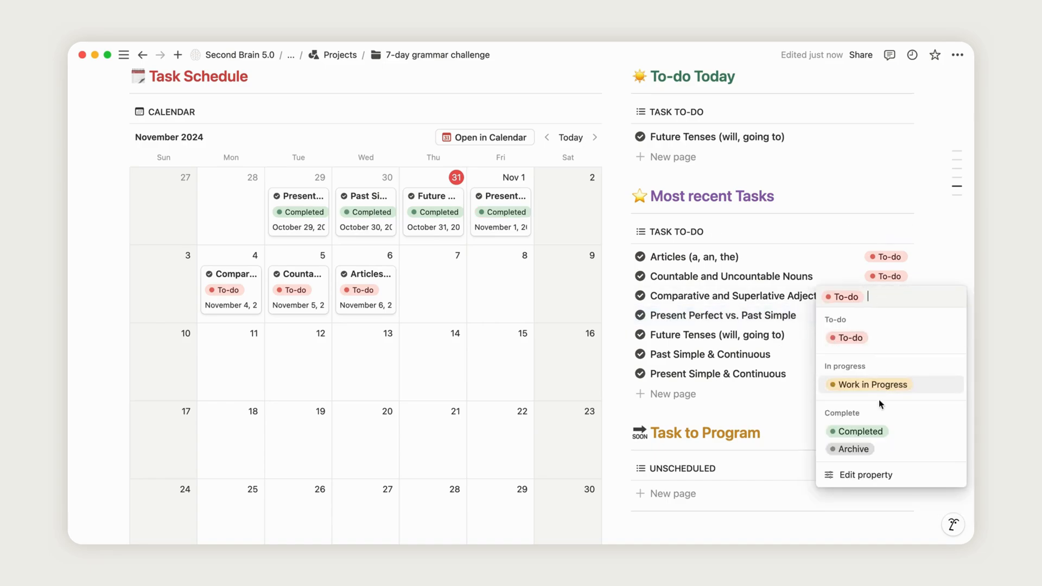
pyautogui.click(858, 413)
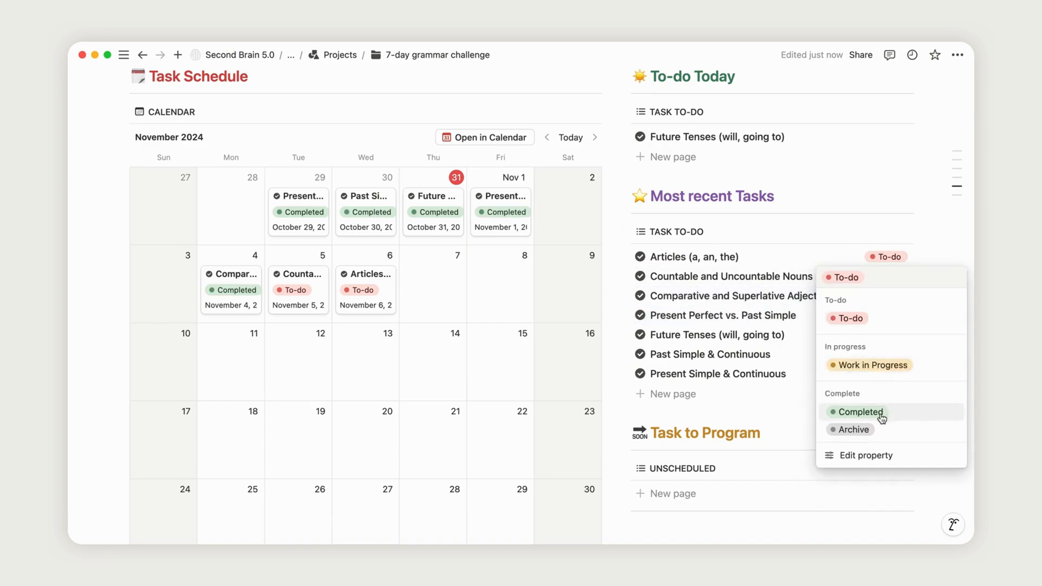
pyautogui.click(858, 412)
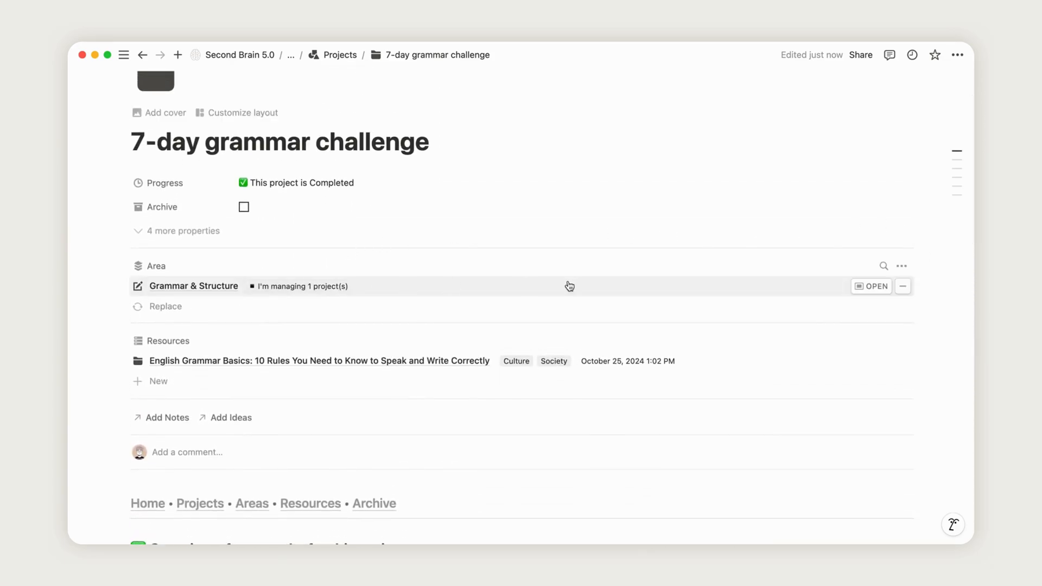
pyautogui.click(194, 287)
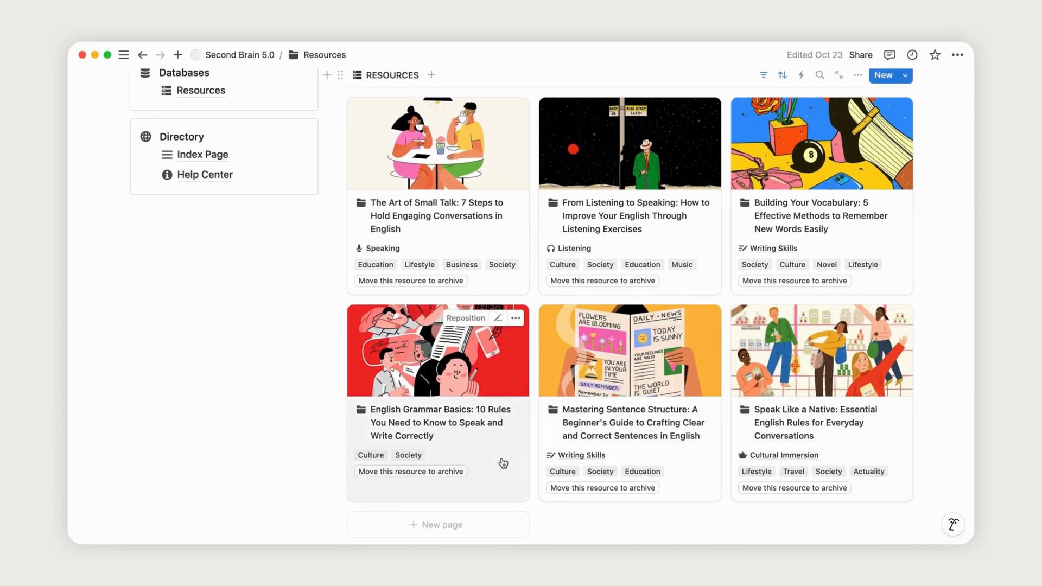
pyautogui.click(441, 423)
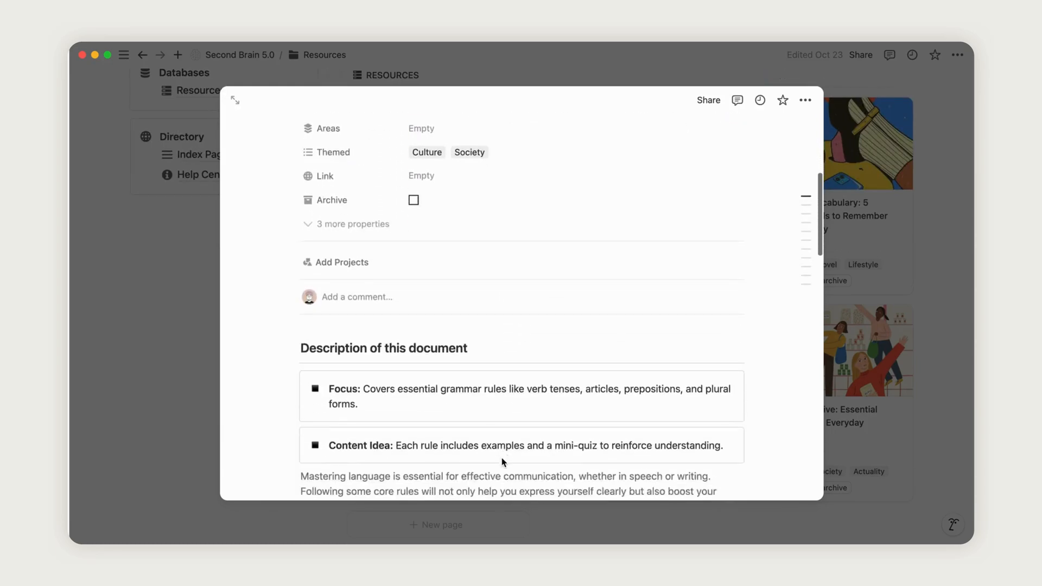
pyautogui.click(421, 128)
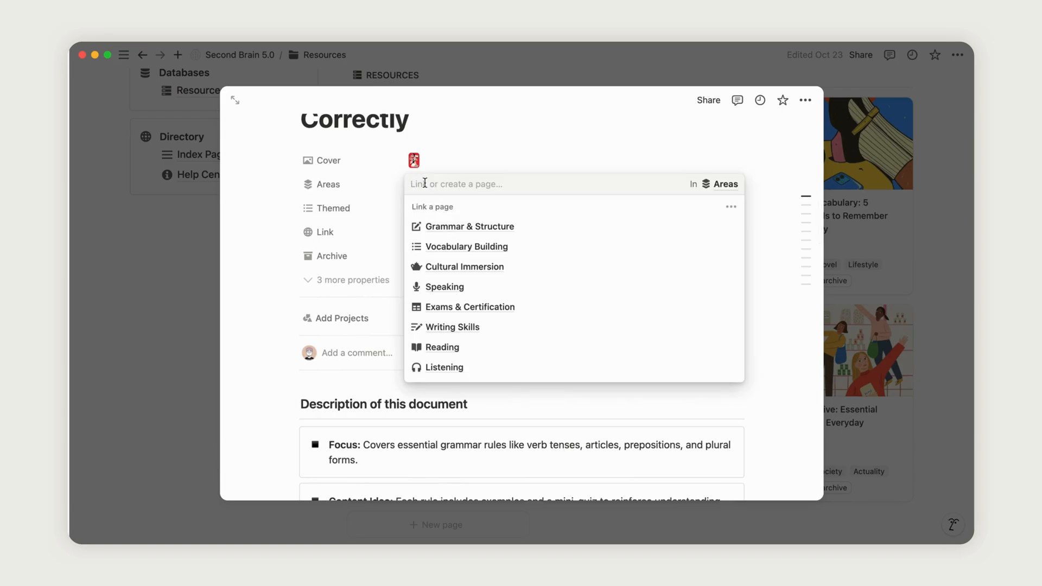
pyautogui.click(469, 226)
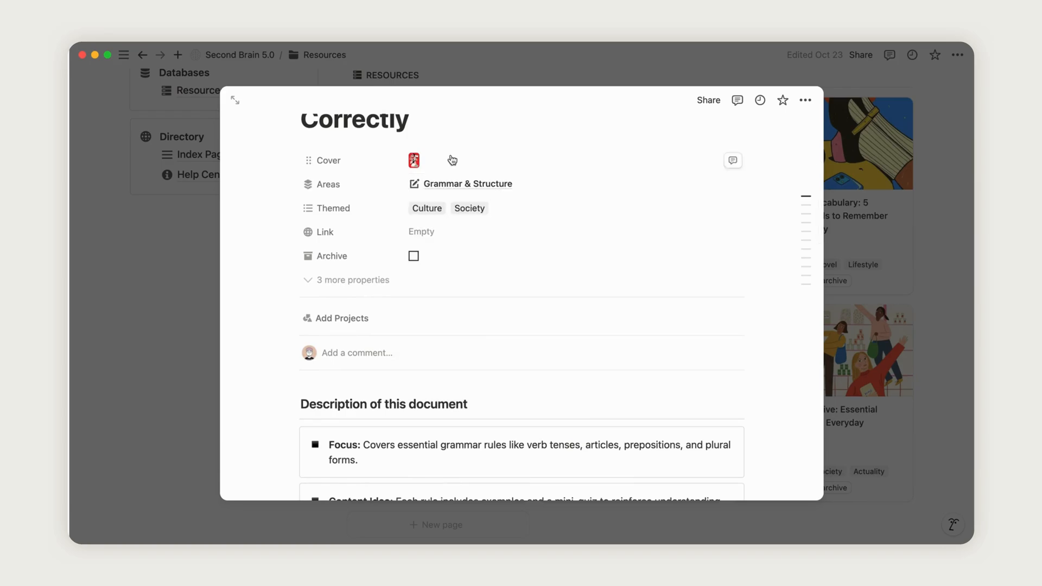
pyautogui.click(336, 318)
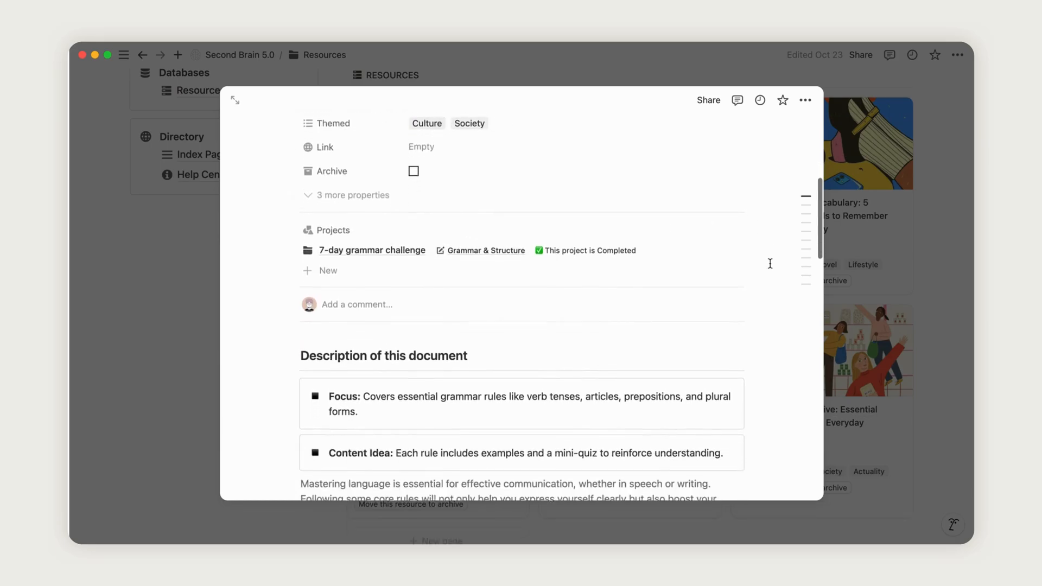
pyautogui.scroll(-3)
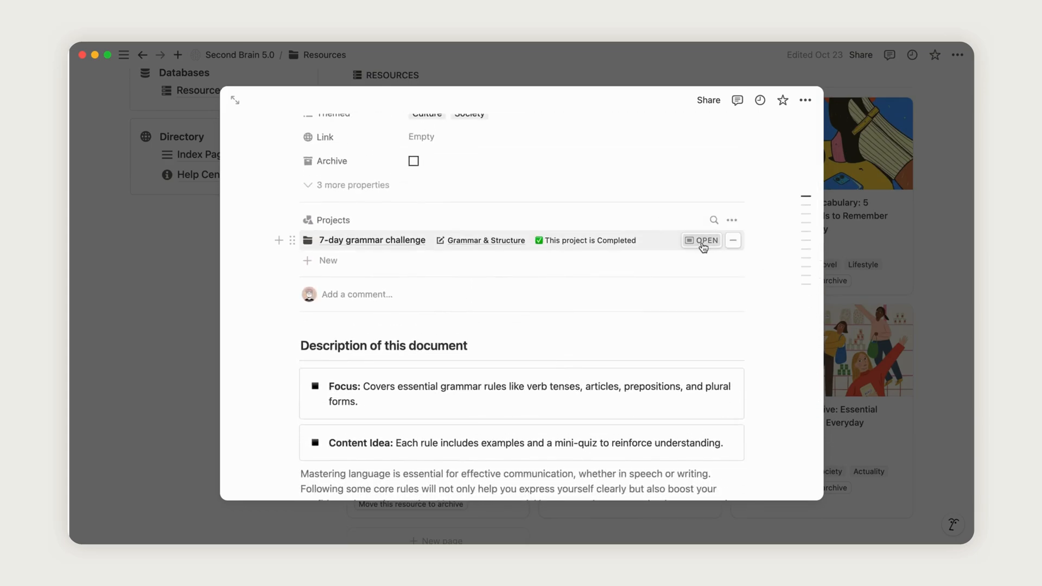
pyautogui.click(702, 240)
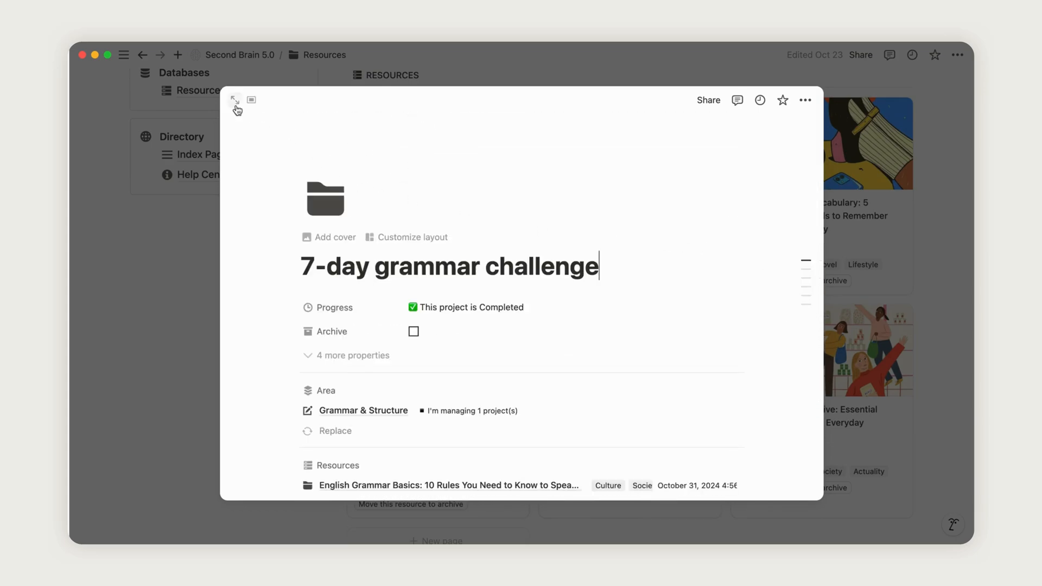
pyautogui.click(232, 99)
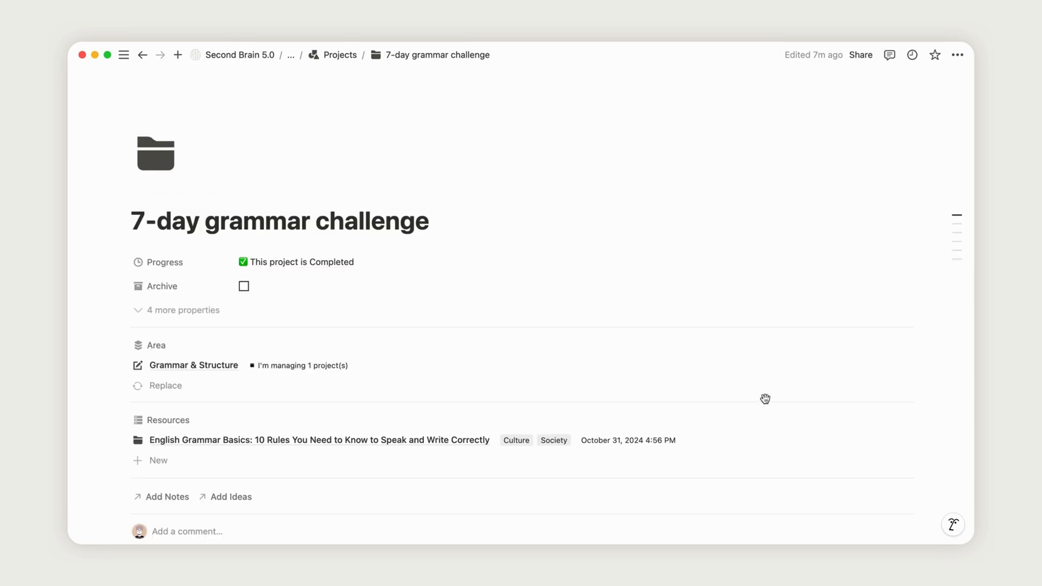
pyautogui.scroll(-3)
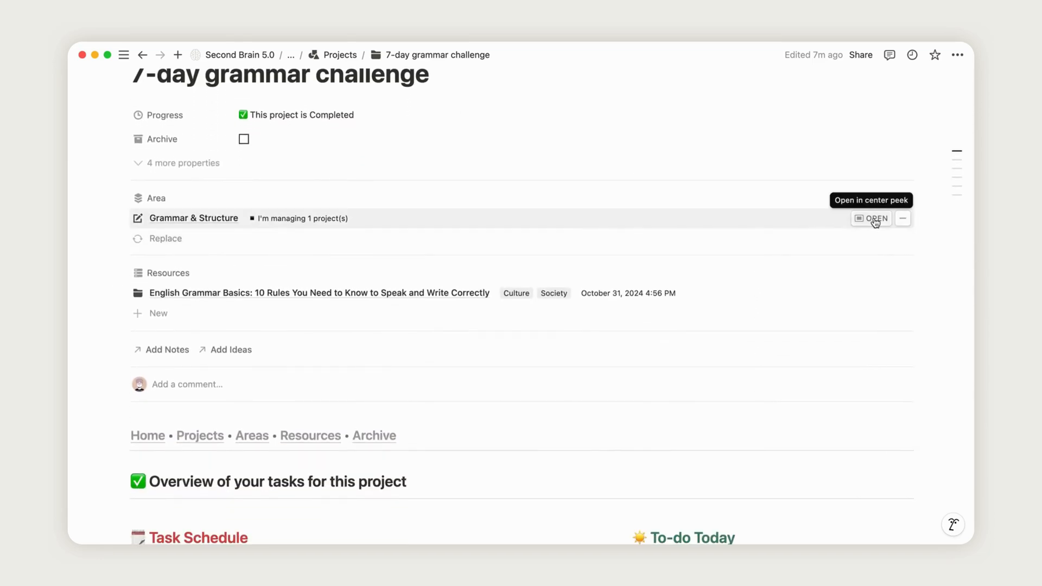
pyautogui.click(874, 220)
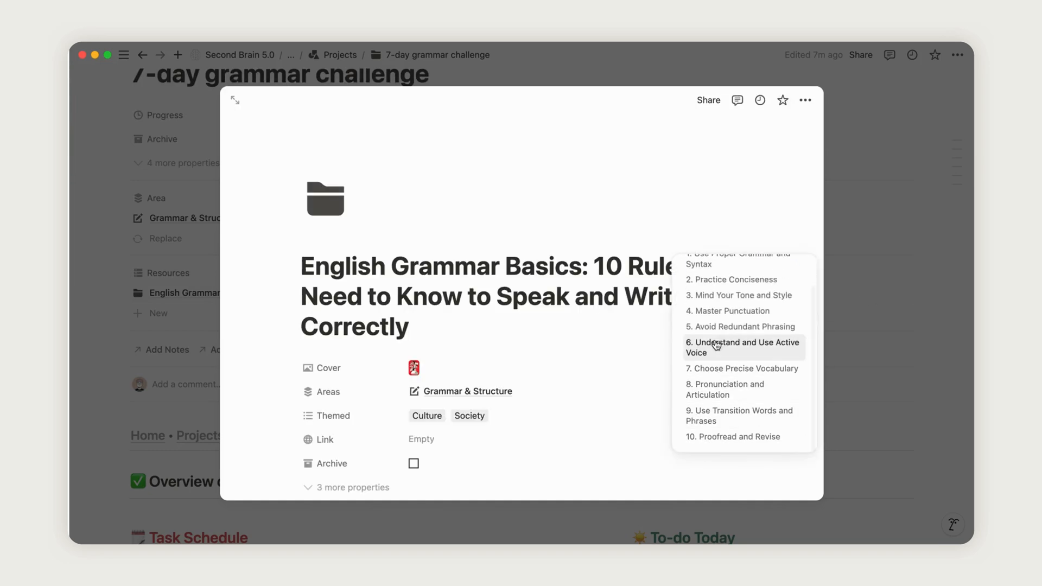
pyautogui.click(720, 347)
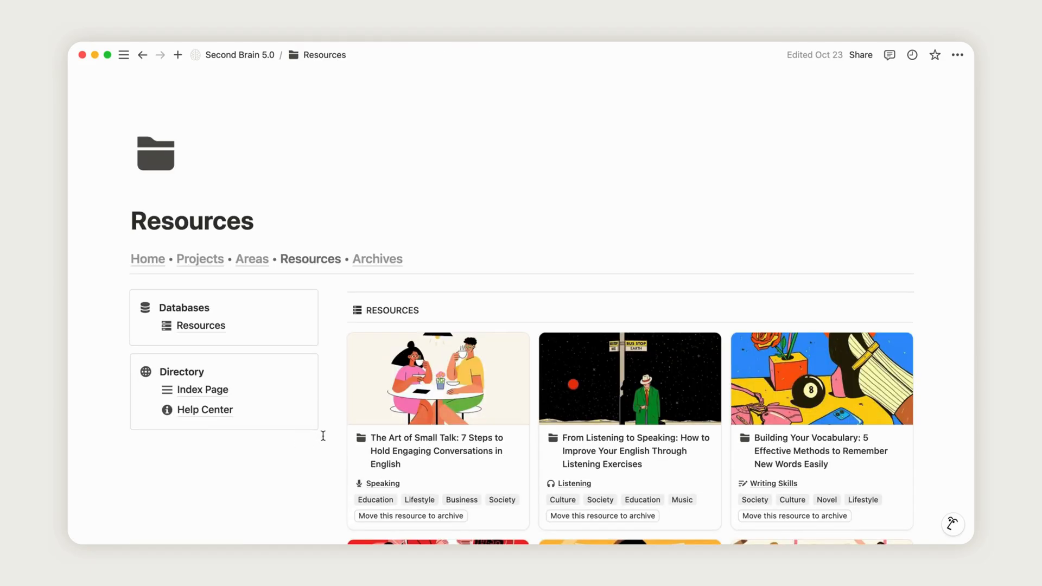
# Start a Notion AI chat from the bottom-right corner of the Resources page.
pyautogui.scroll(-3)
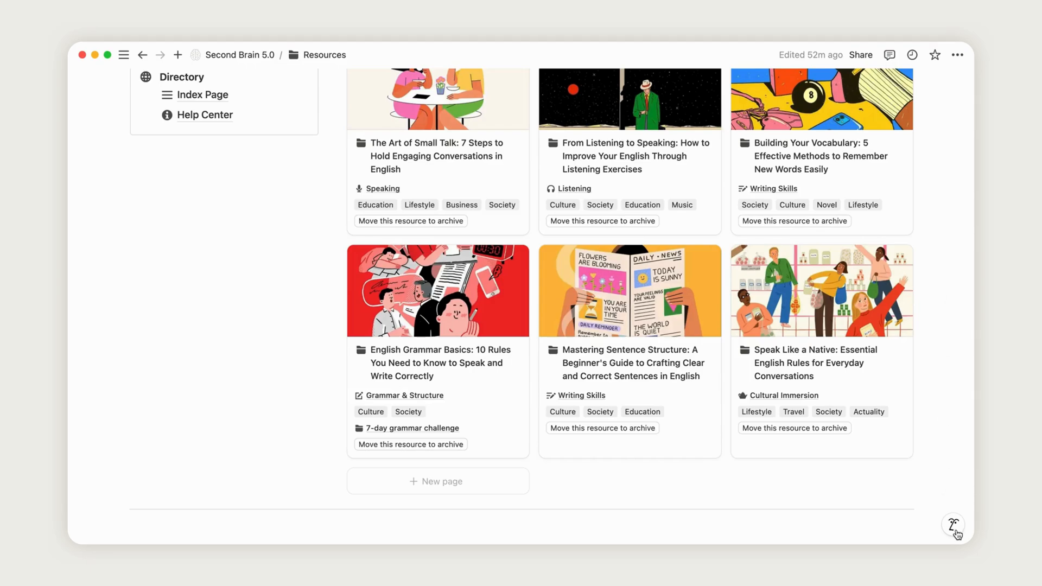
pyautogui.click(953, 526)
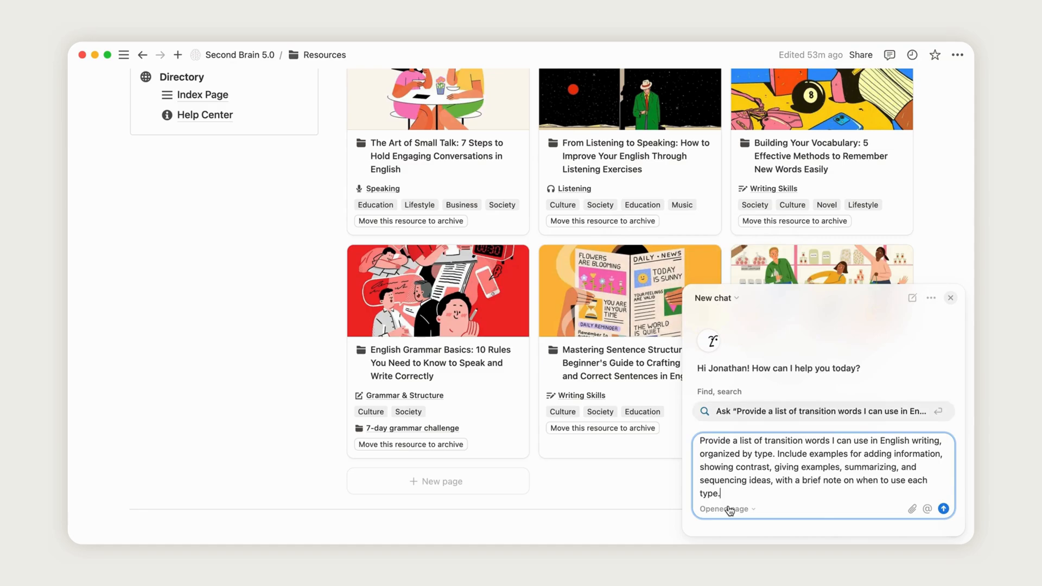
pyautogui.moveTo(881, 497)
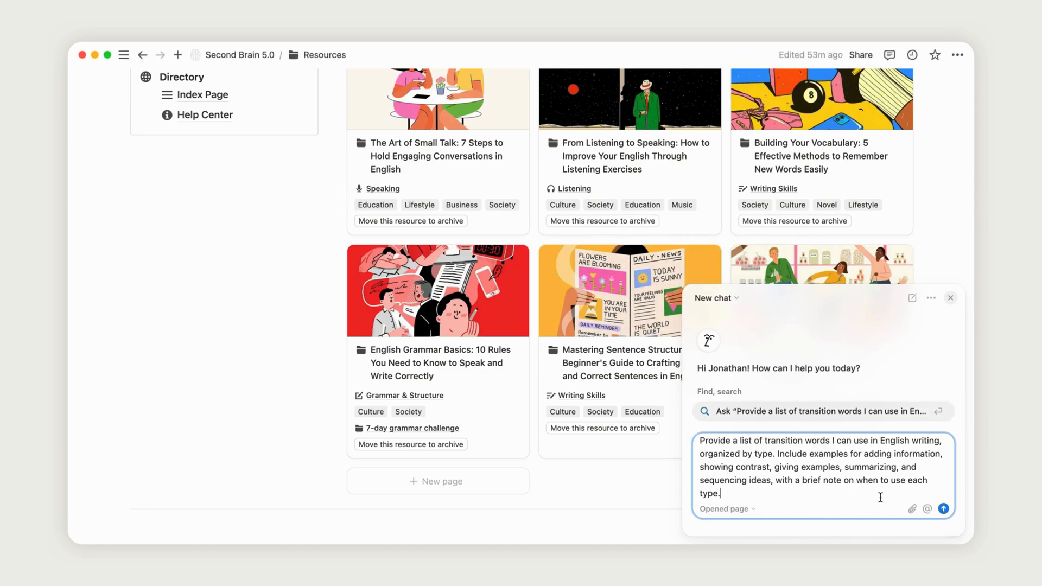
# Send the transition-words request to Notion AI and read through its grouped answer.
pyautogui.click(944, 508)
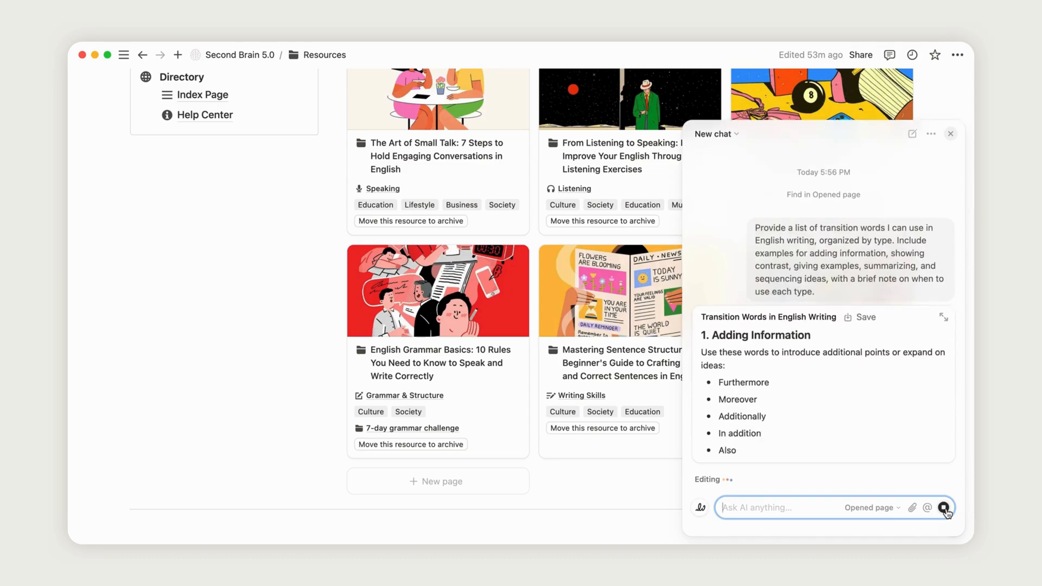
pyautogui.scroll(-3)
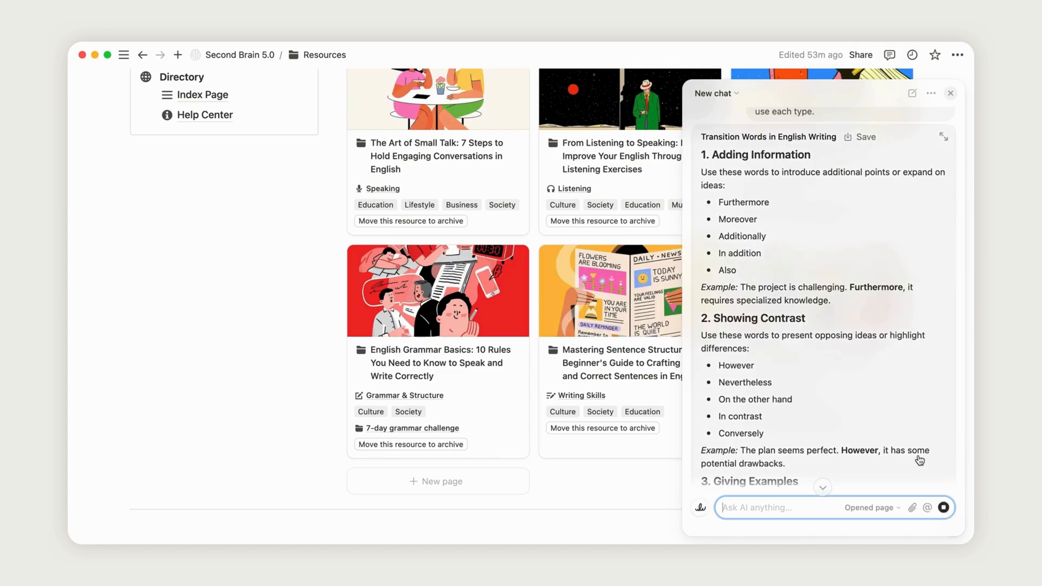
pyautogui.scroll(-3)
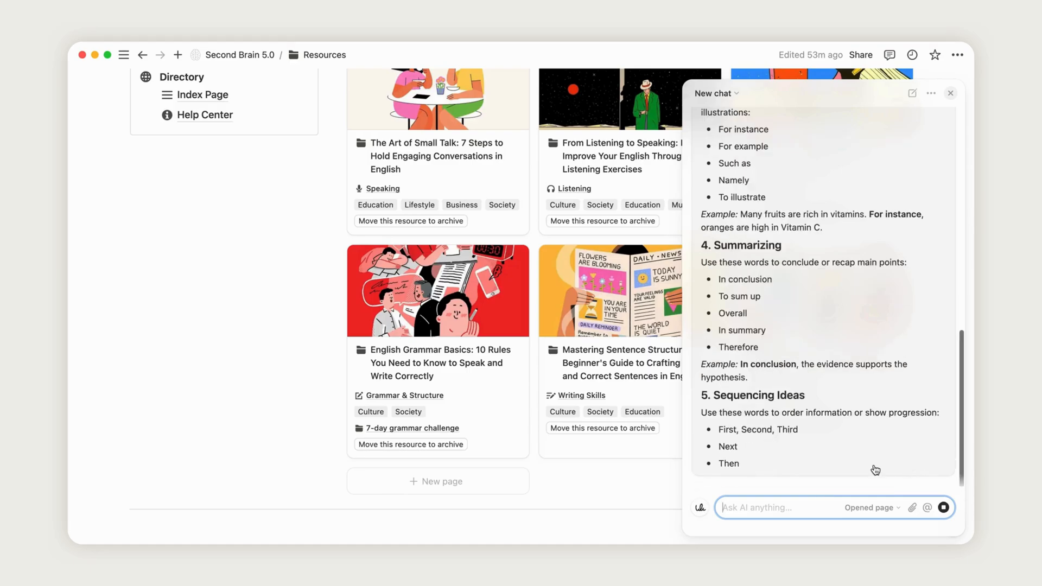
pyautogui.scroll(-3)
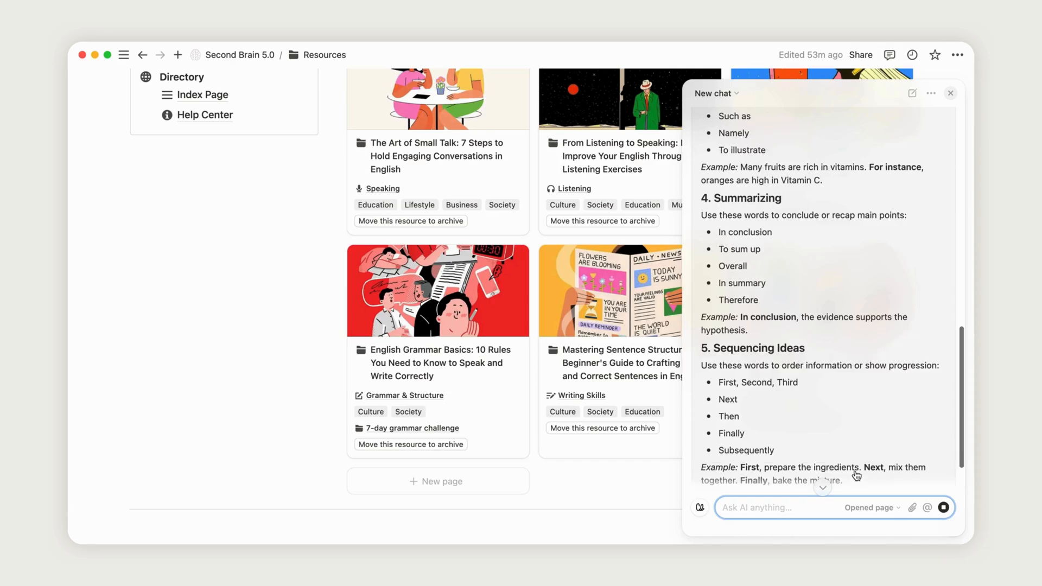
pyautogui.scroll(-3)
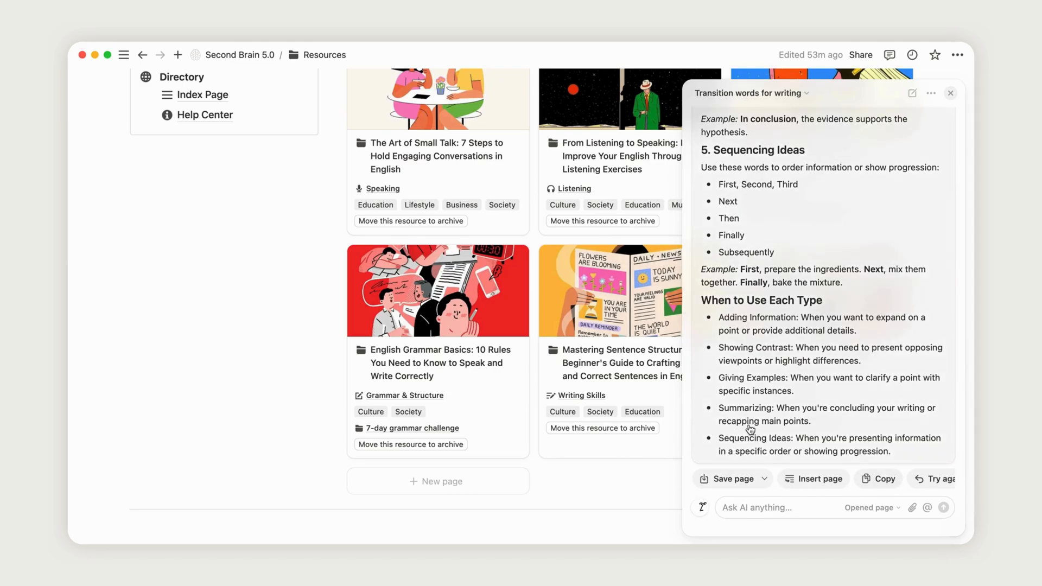
pyautogui.click(437, 363)
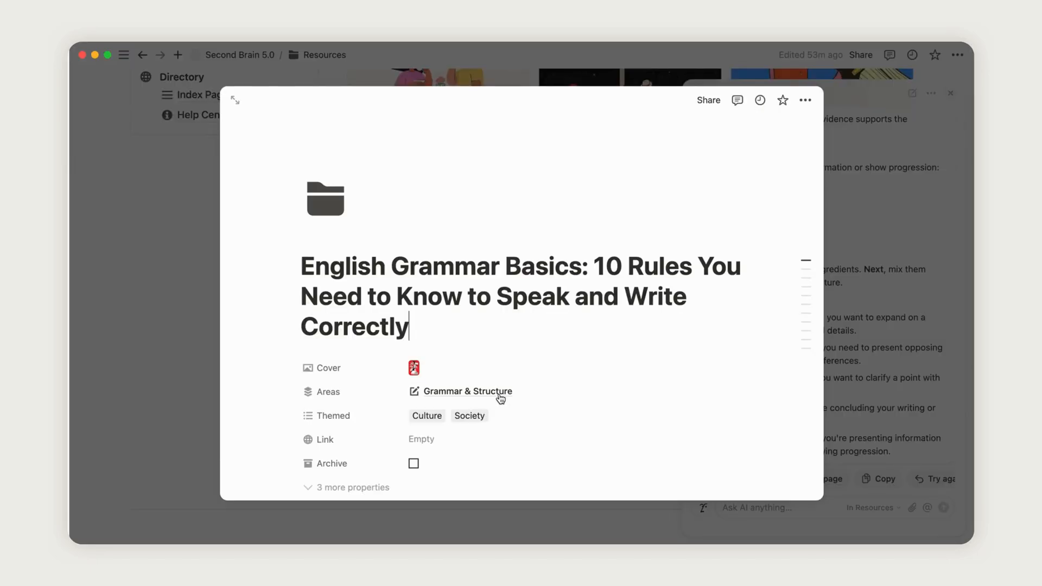
pyautogui.scroll(-3)
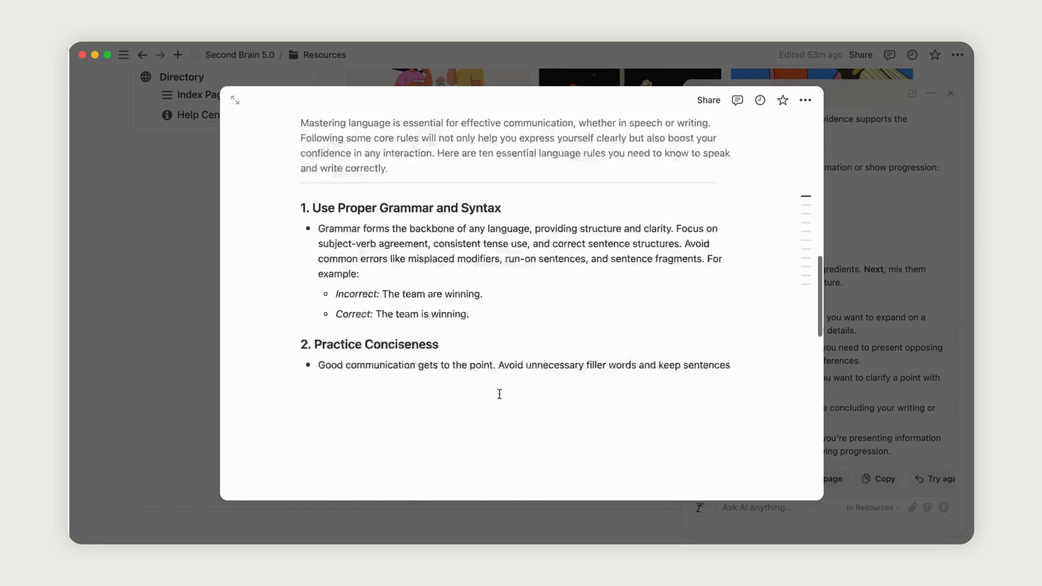
pyautogui.scroll(-3)
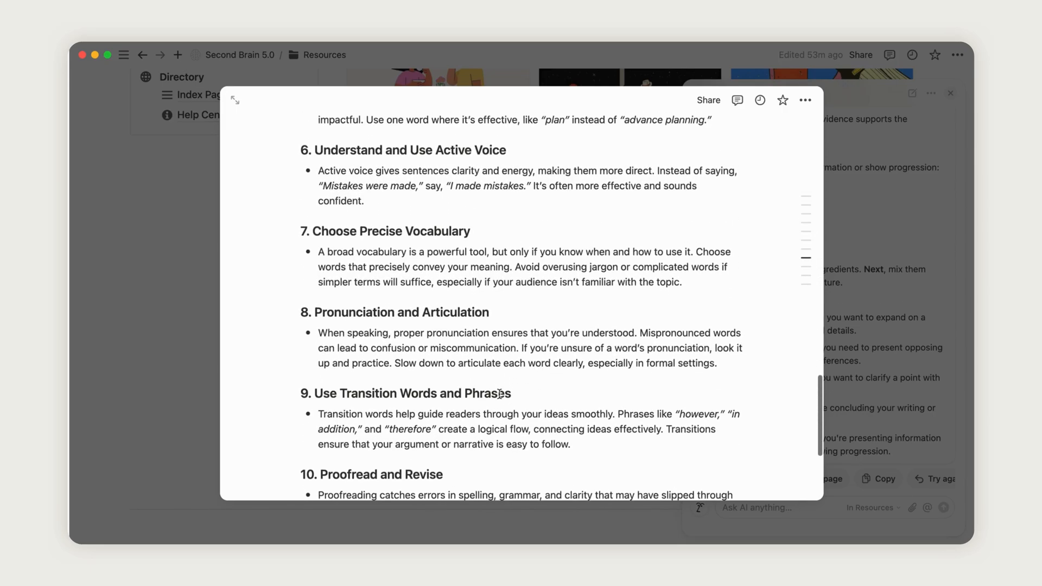
pyautogui.scroll(-3)
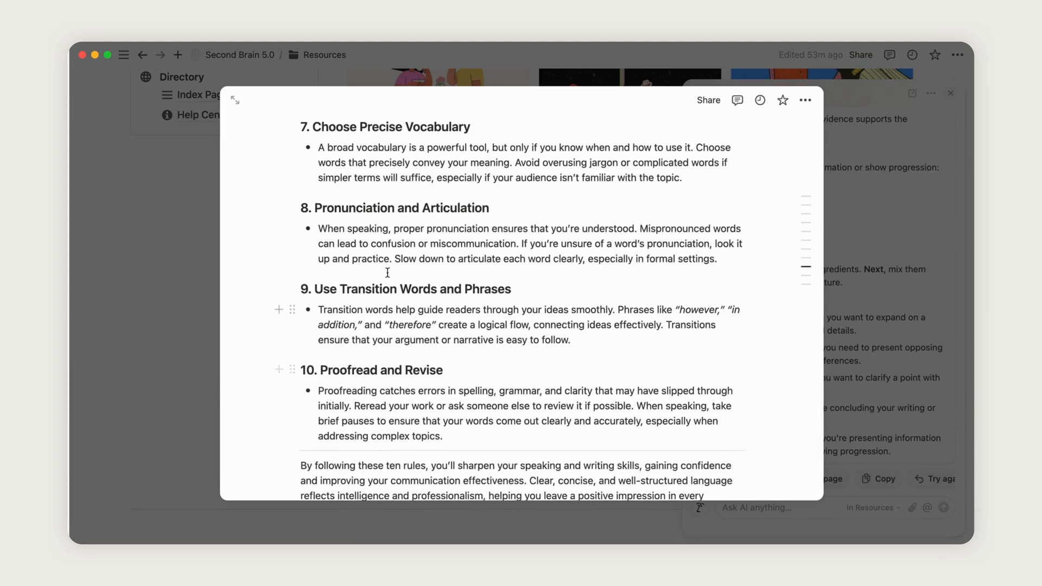
pyautogui.moveTo(198, 351)
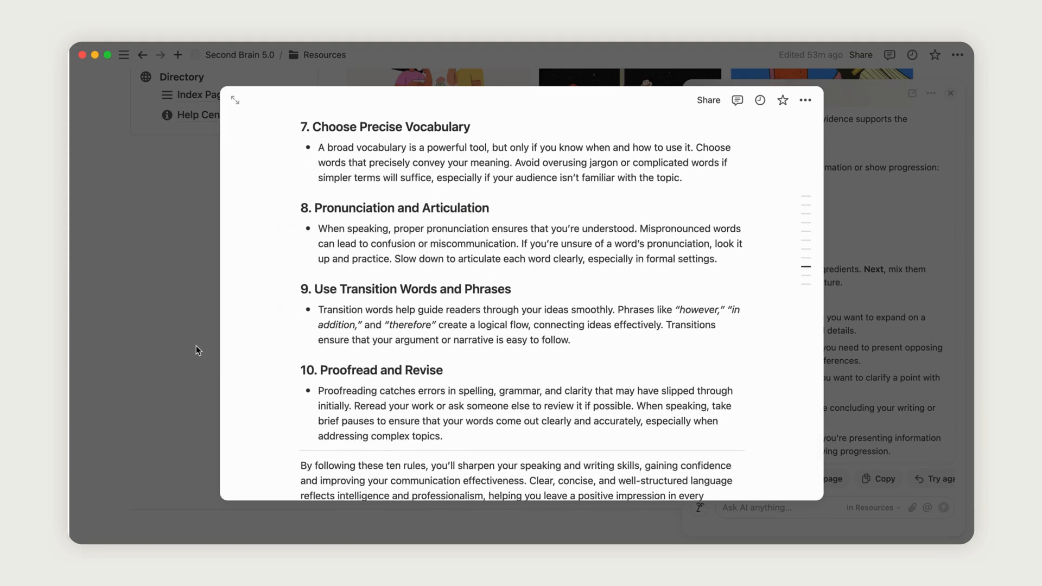
pyautogui.click(951, 93)
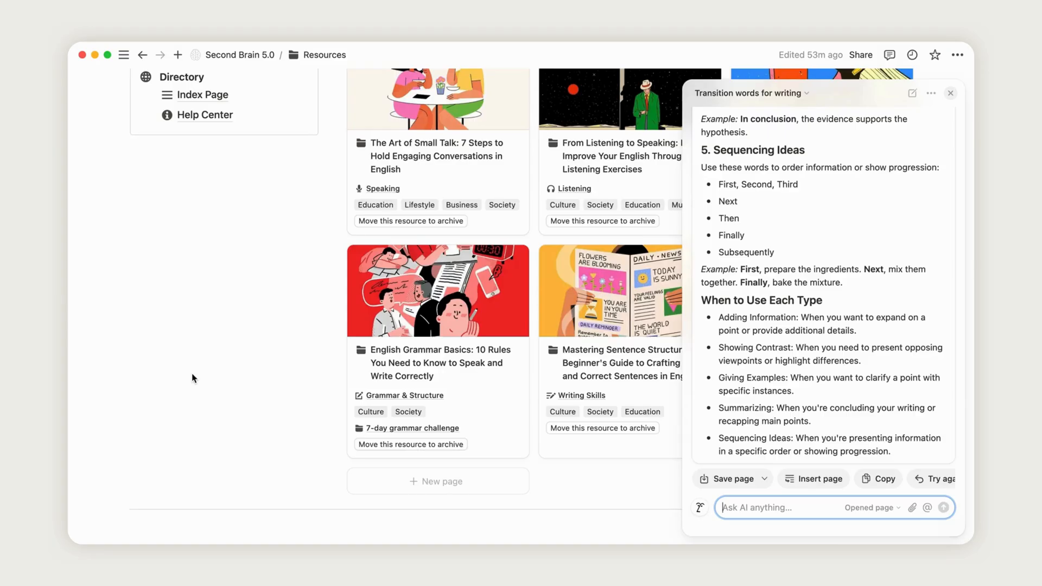
# Close the AI chat and move The Art of Small Talk resource to the archive.
pyautogui.click(951, 94)
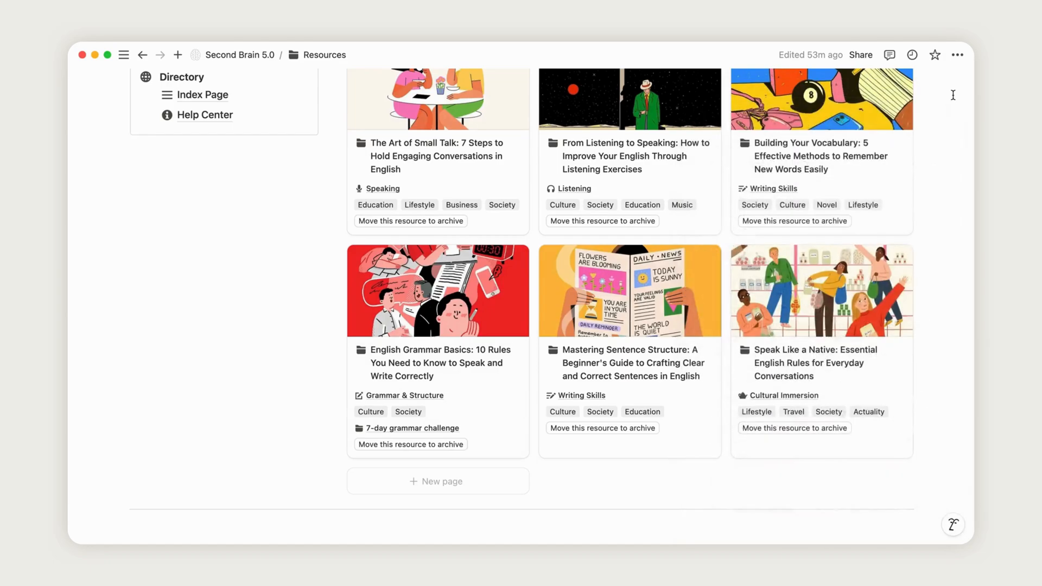
pyautogui.moveTo(423, 224)
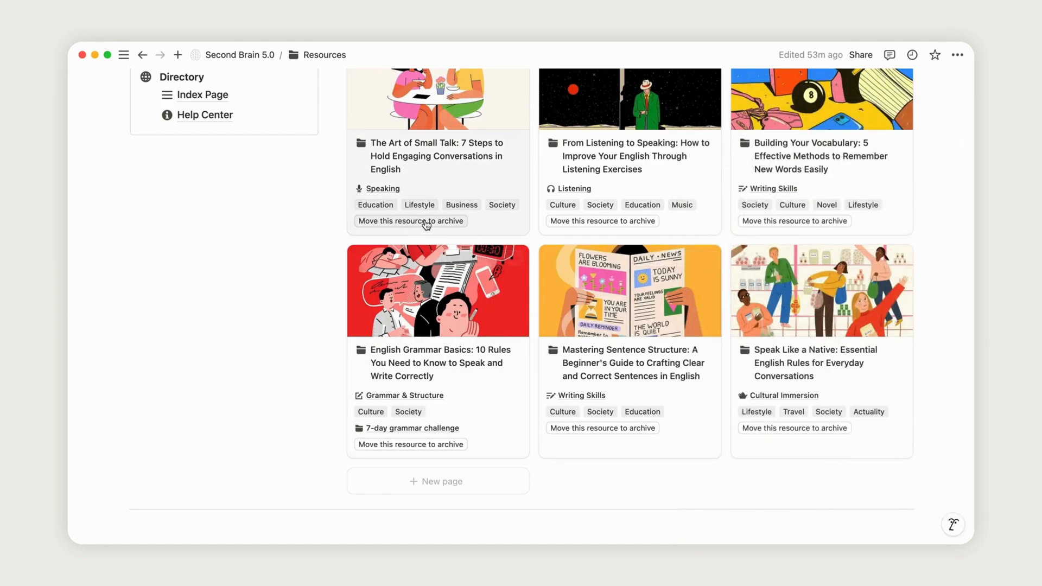
pyautogui.click(410, 222)
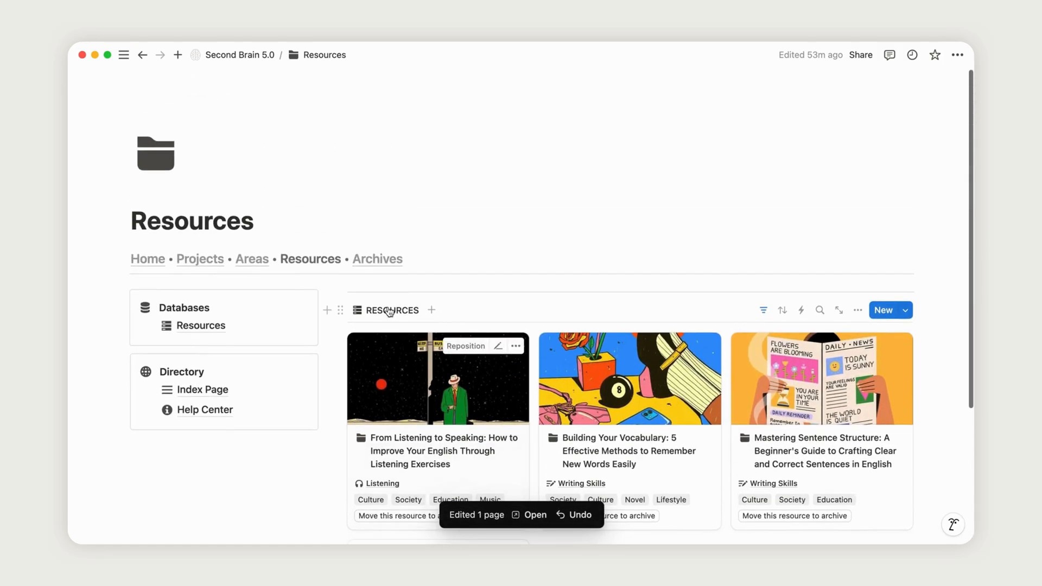
# Return to Projects and go on to the Archive page.
pyautogui.click(199, 258)
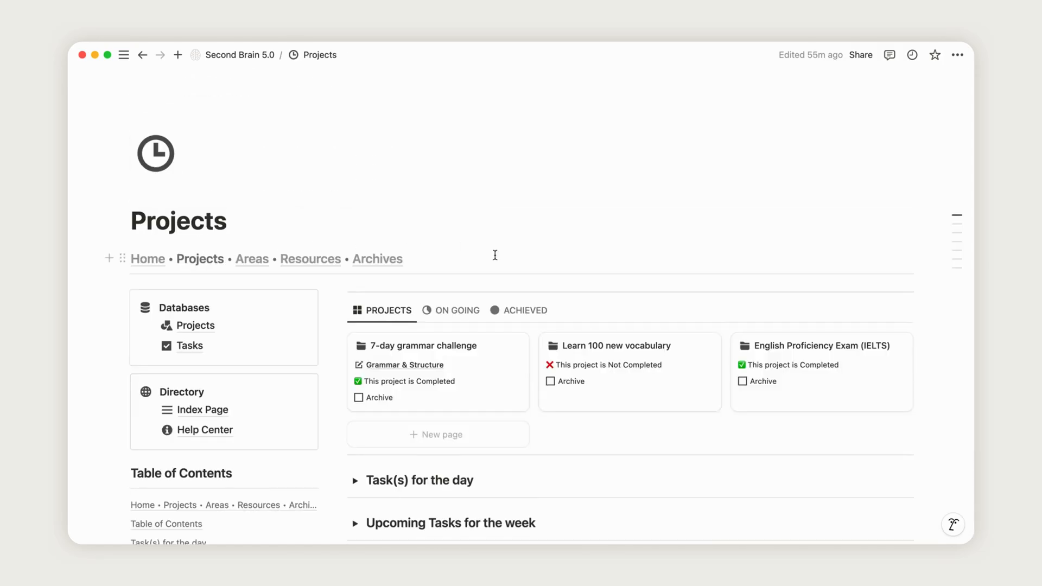
pyautogui.scroll(-3)
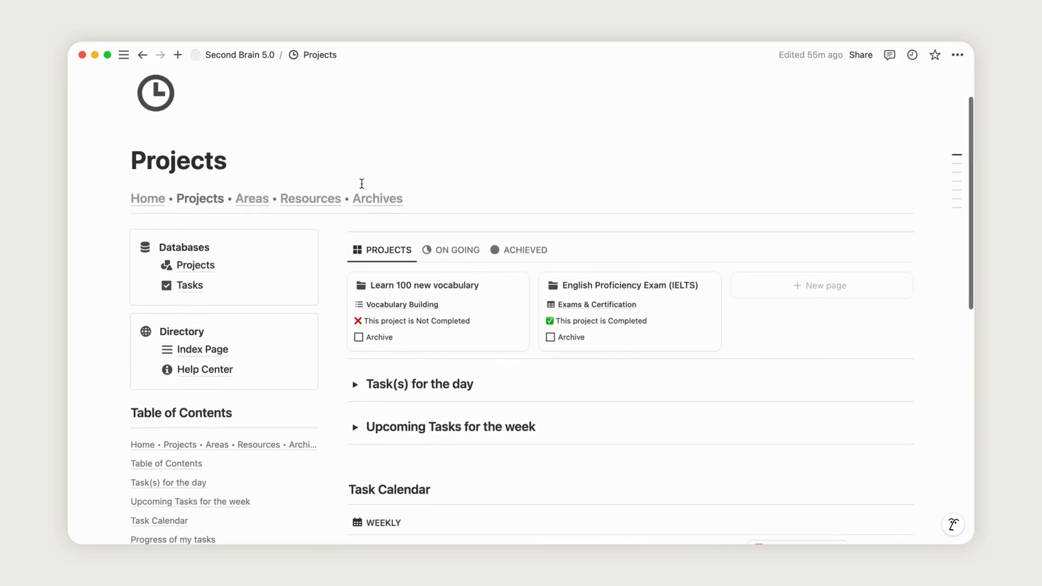
pyautogui.click(378, 199)
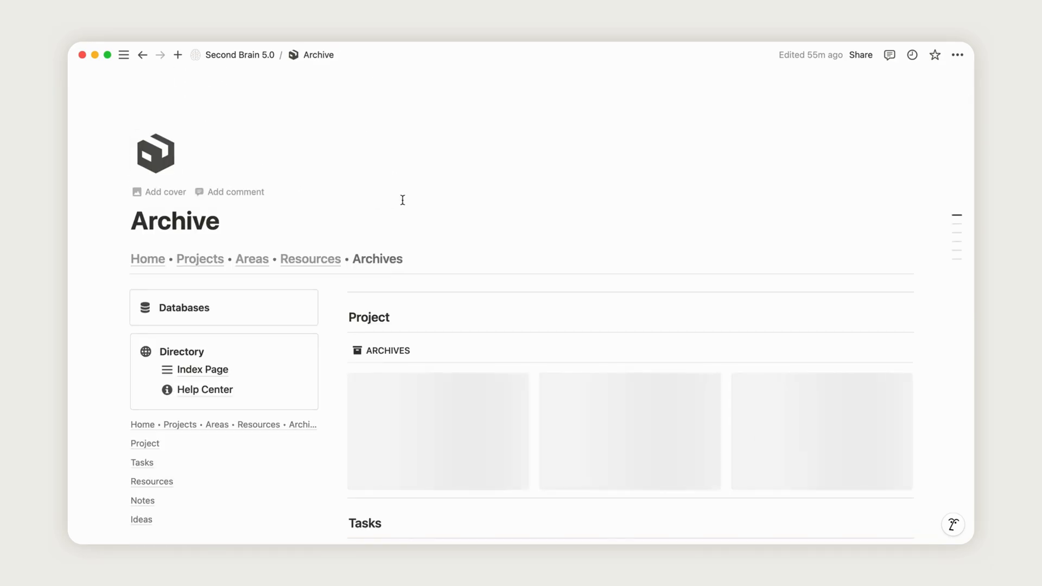
pyautogui.scroll(-3)
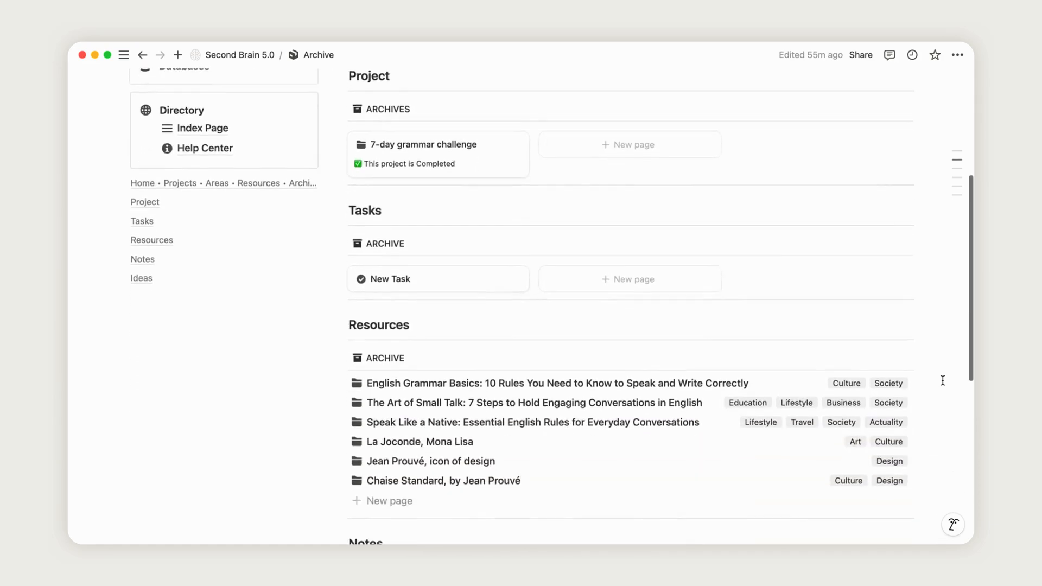
pyautogui.scroll(-3)
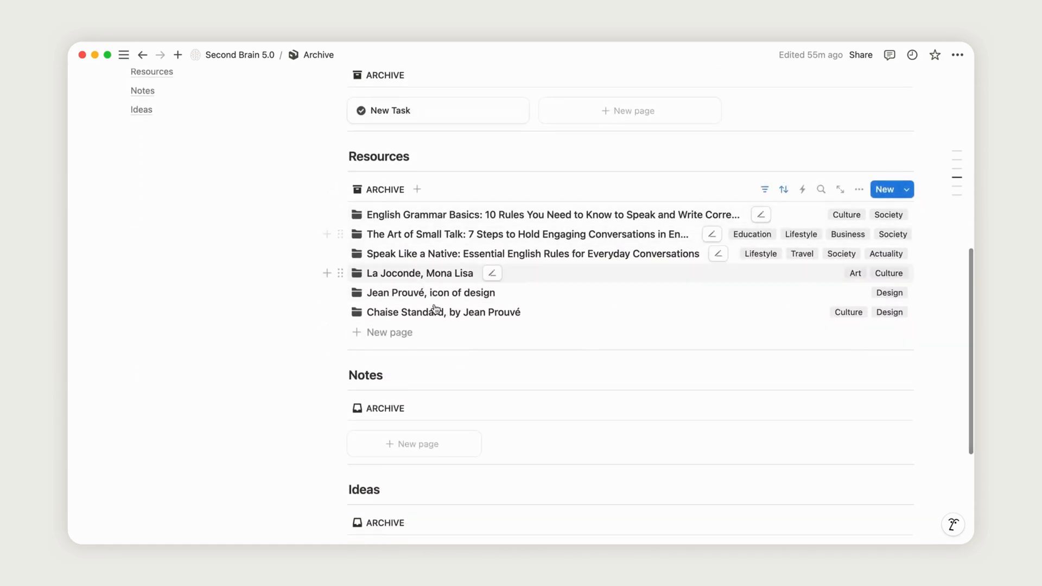
pyautogui.scroll(-3)
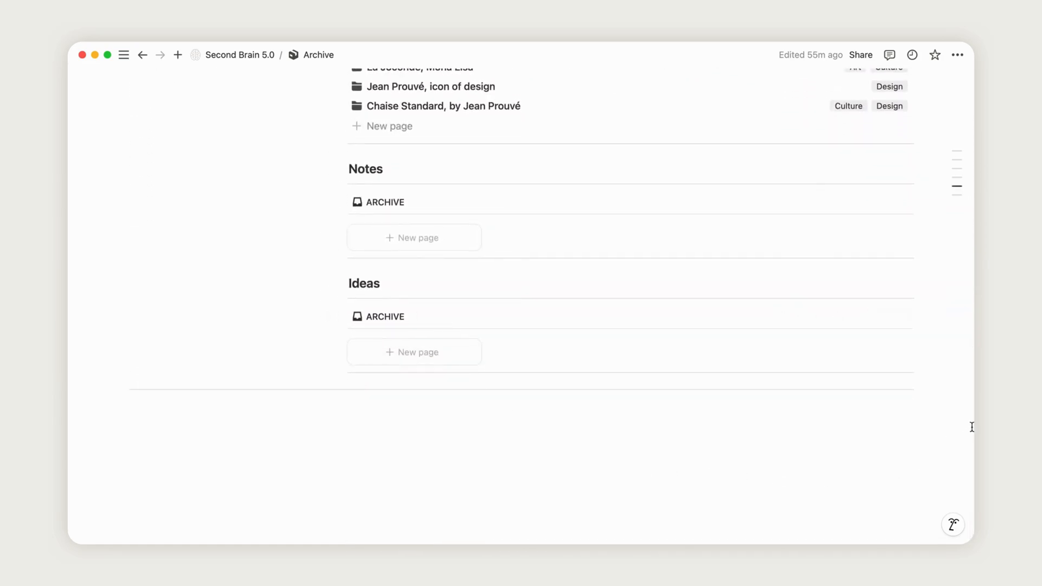